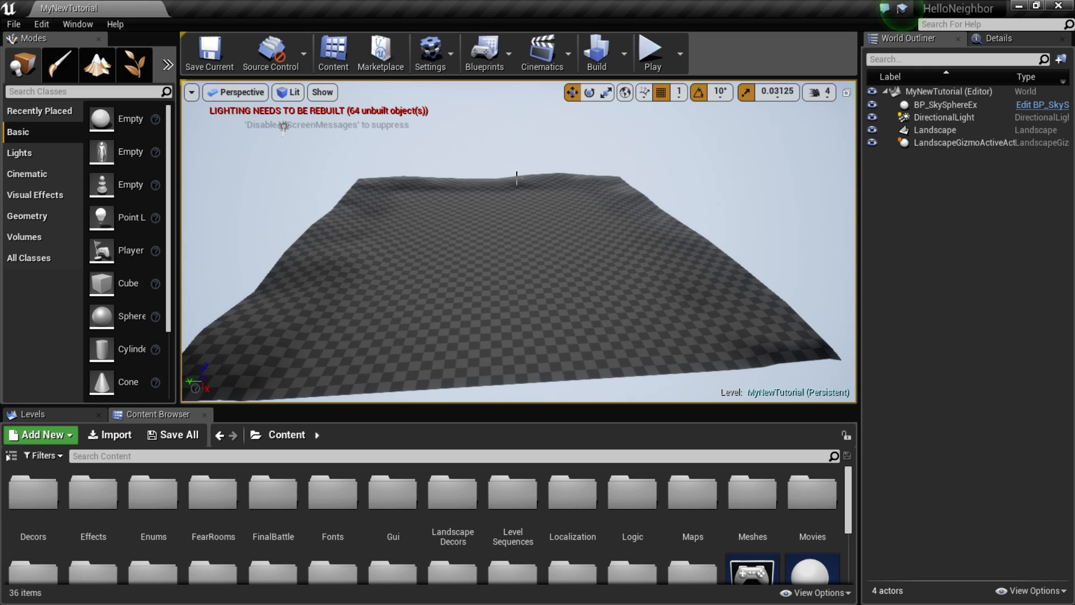
{"action": "mouse_move", "coordinate": [566, 262]}
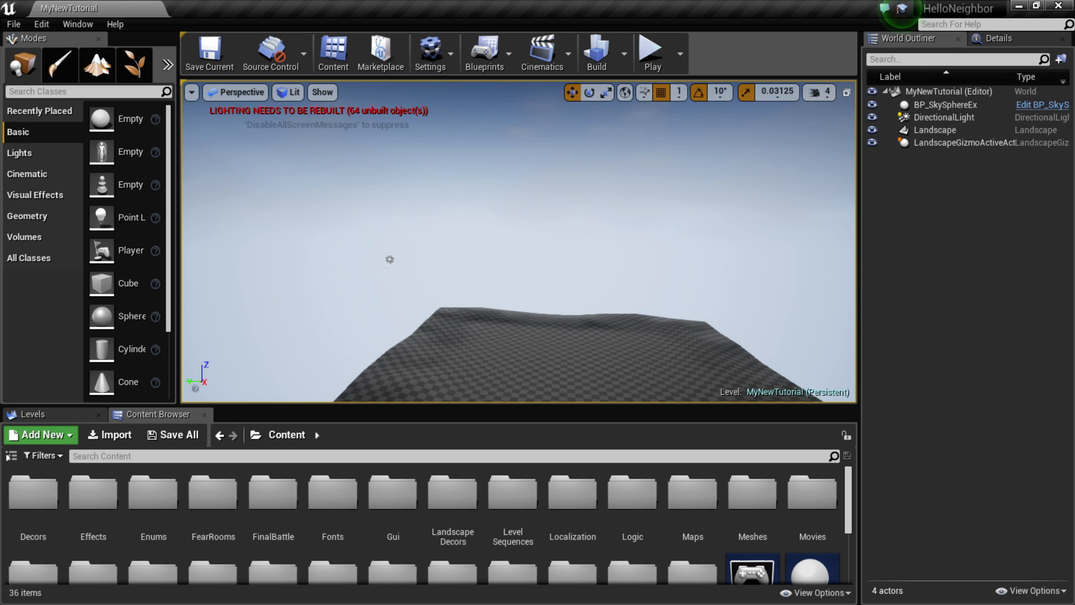
Step: Select BP_SkySphereEx and check that its Directional Light Actor is the DirectionalLight
{"action": "left_click", "coordinate": [947, 104]}
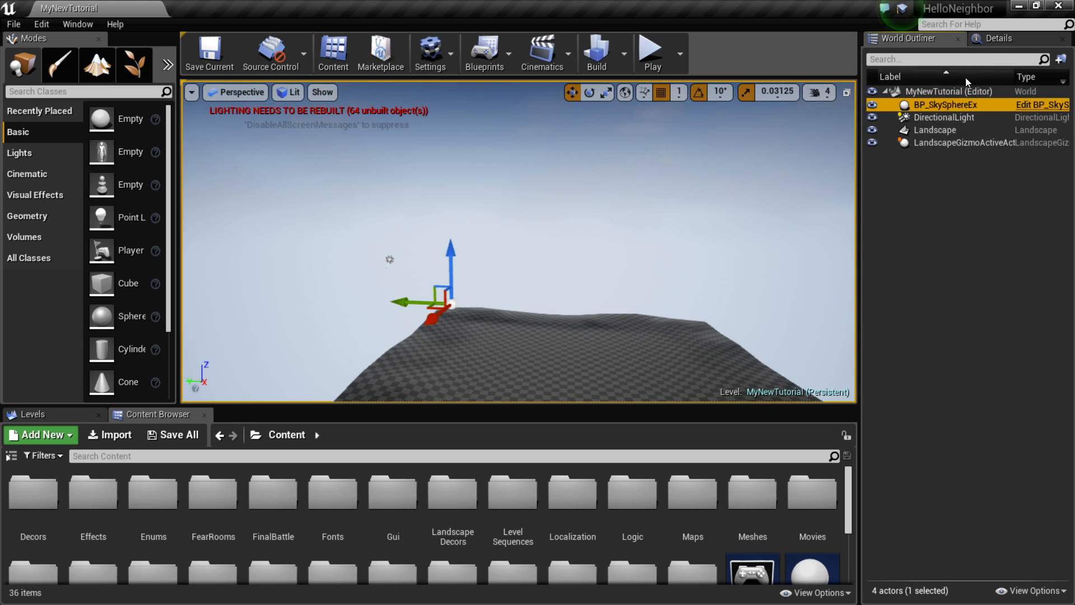
{"action": "mouse_move", "coordinate": [996, 39]}
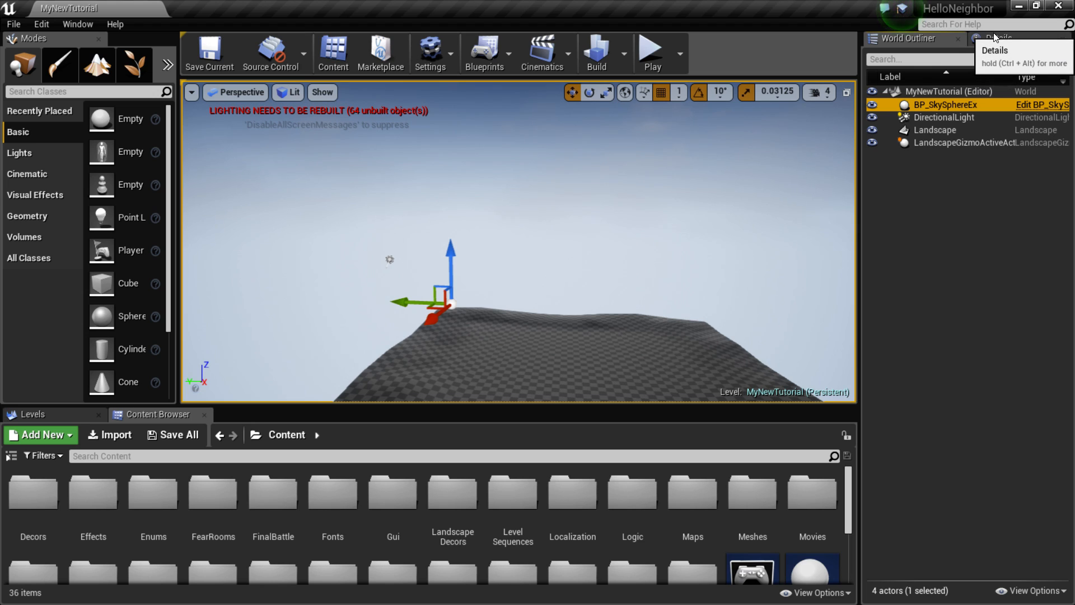
{"action": "mouse_move", "coordinate": [947, 103]}
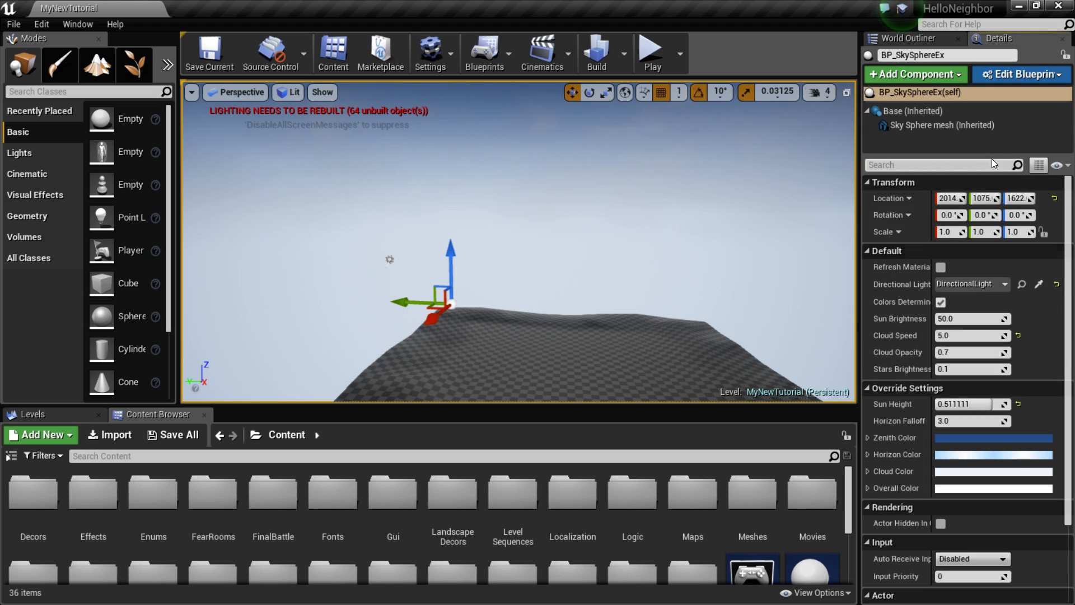
{"action": "mouse_move", "coordinate": [920, 295]}
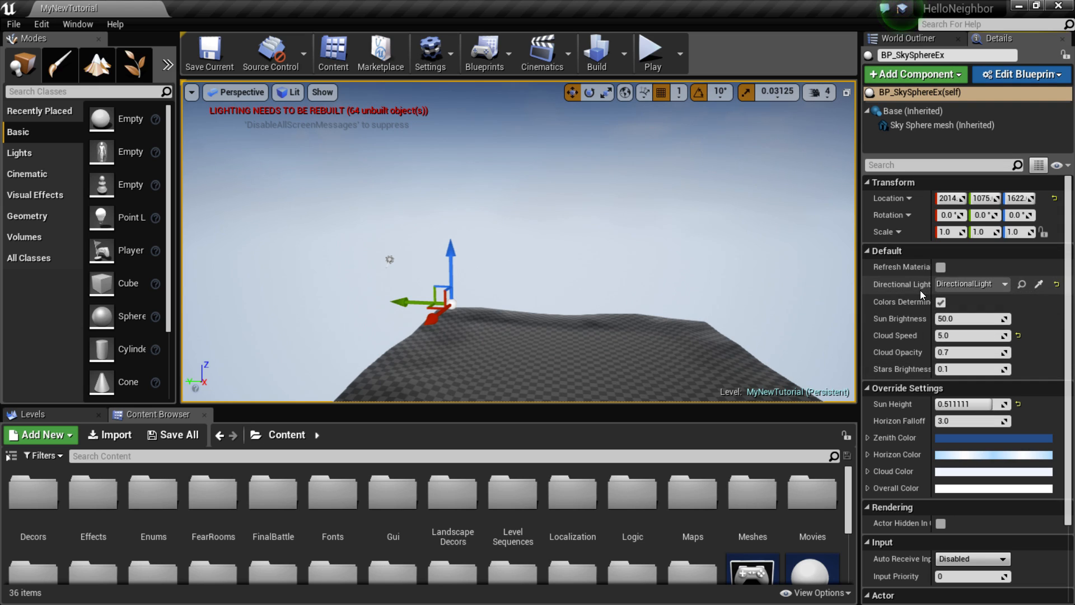
{"action": "left_click", "coordinate": [1002, 284]}
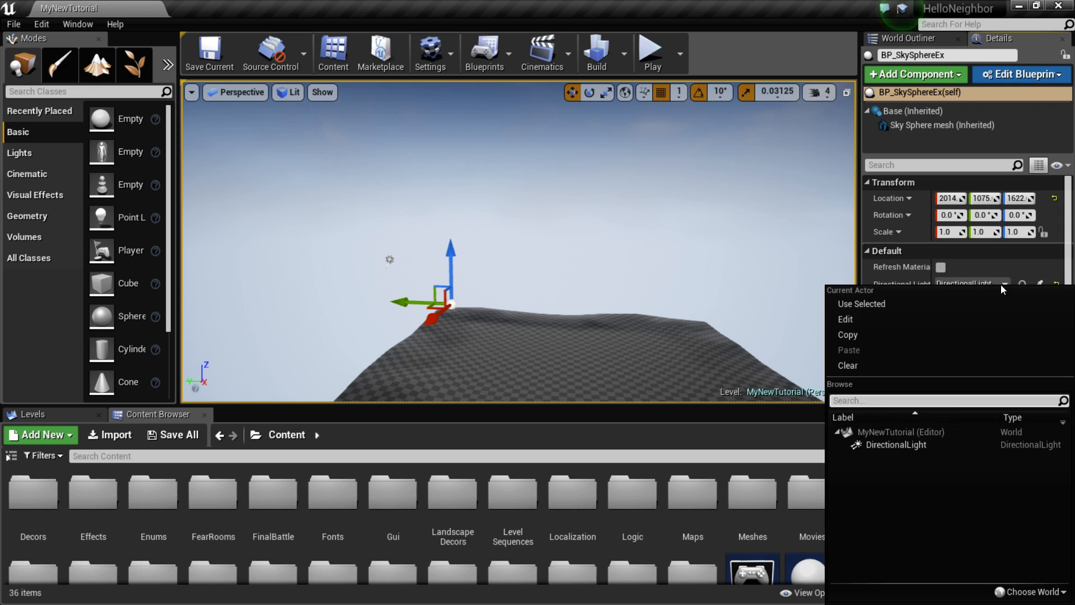
{"action": "mouse_move", "coordinate": [929, 268]}
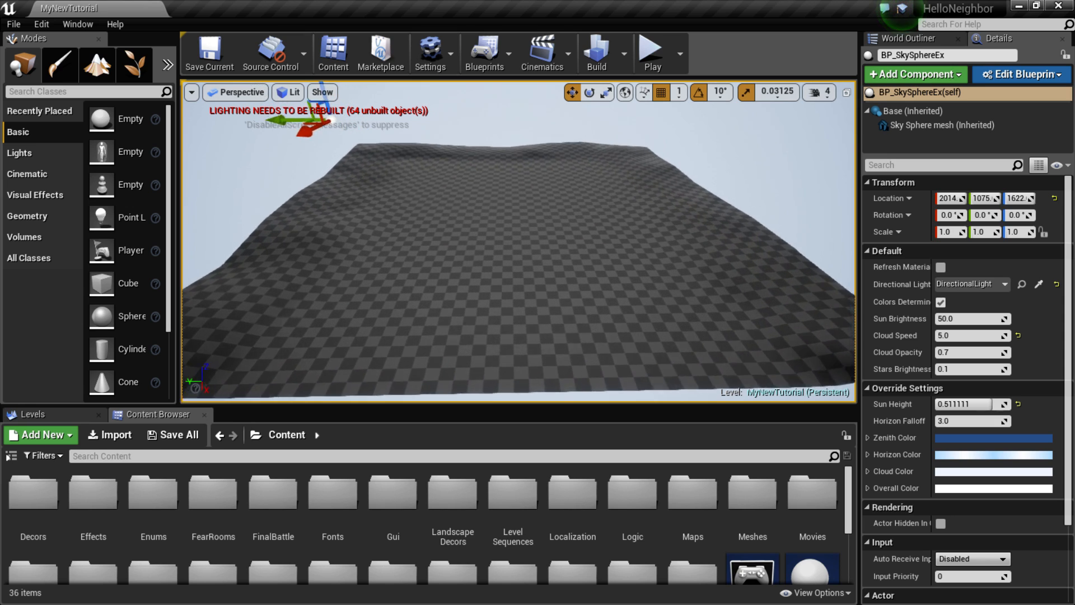
Step: Select the landscape, toggle Landscape mode and back, then search content for 'landscape'
{"action": "left_click", "coordinate": [425, 310]}
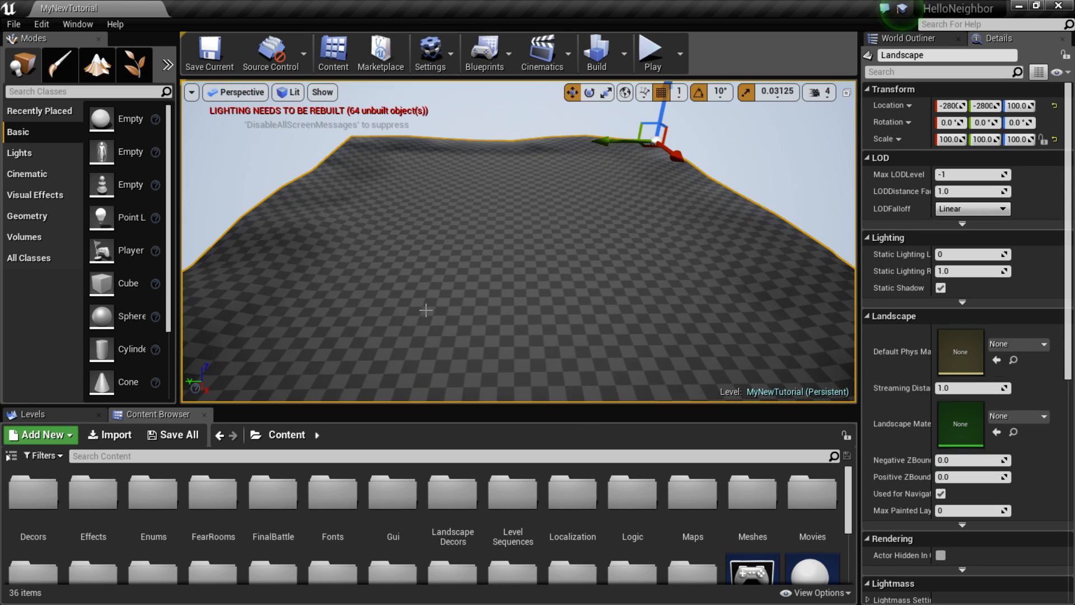
{"action": "mouse_move", "coordinate": [19, 65]}
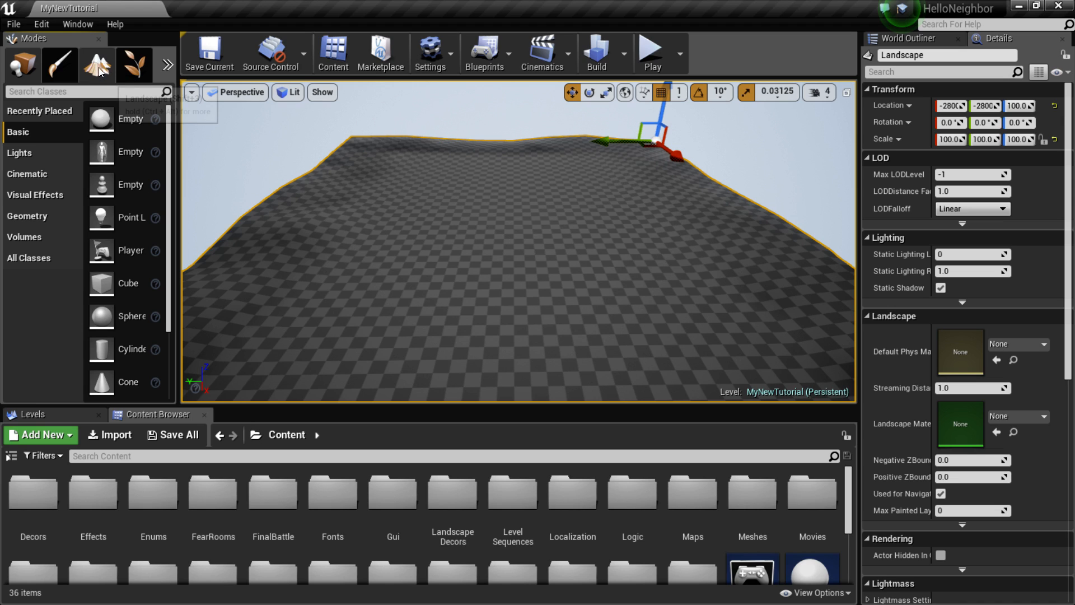
{"action": "left_click", "coordinate": [101, 65]}
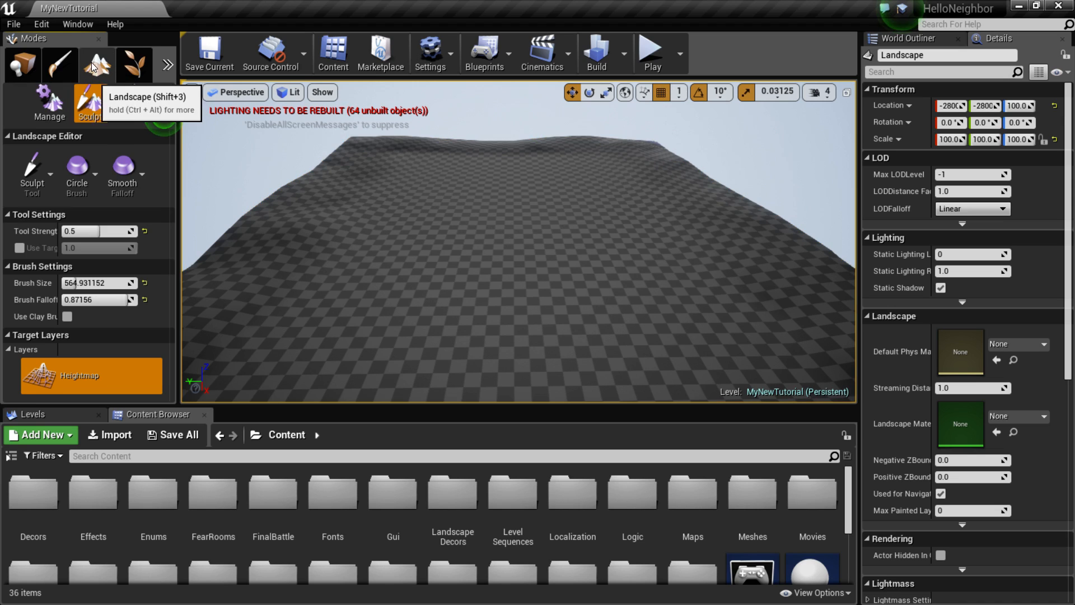
{"action": "left_click", "coordinate": [21, 65]}
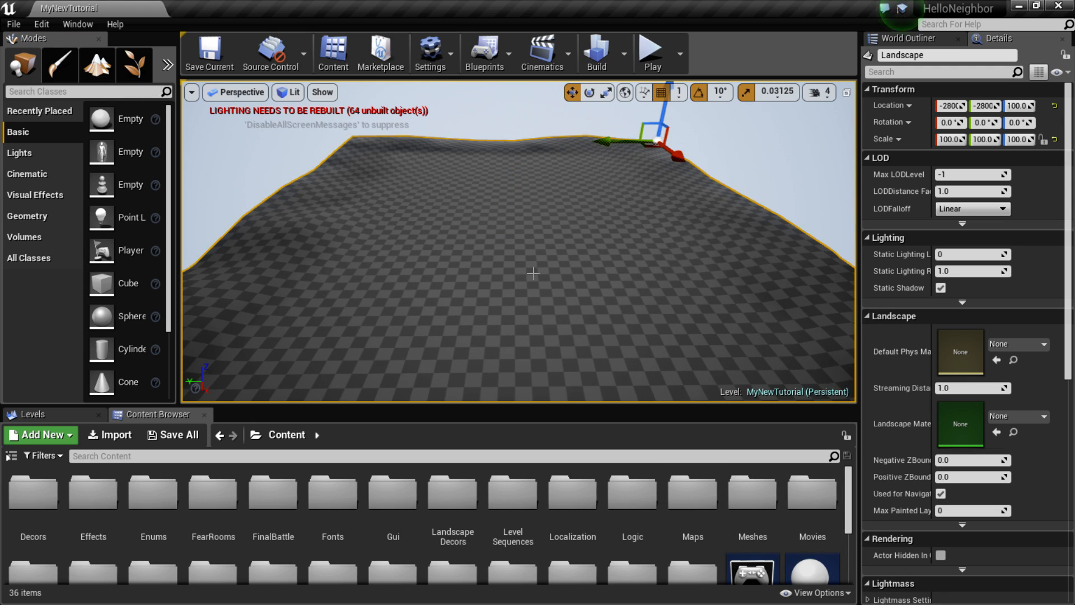
{"action": "mouse_move", "coordinate": [370, 449]}
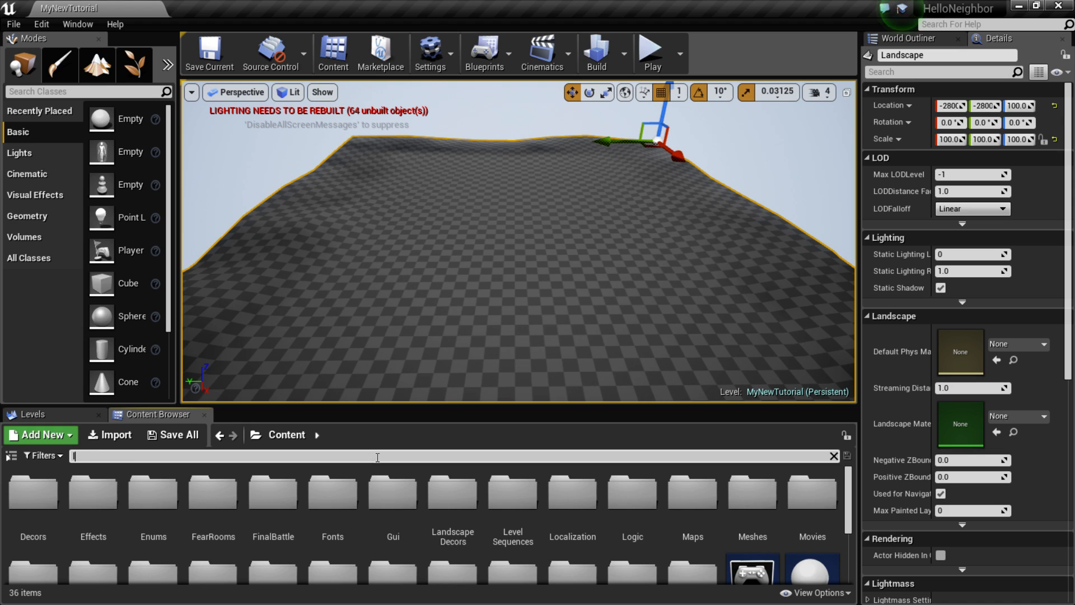
{"action": "type", "text": "landscape"}
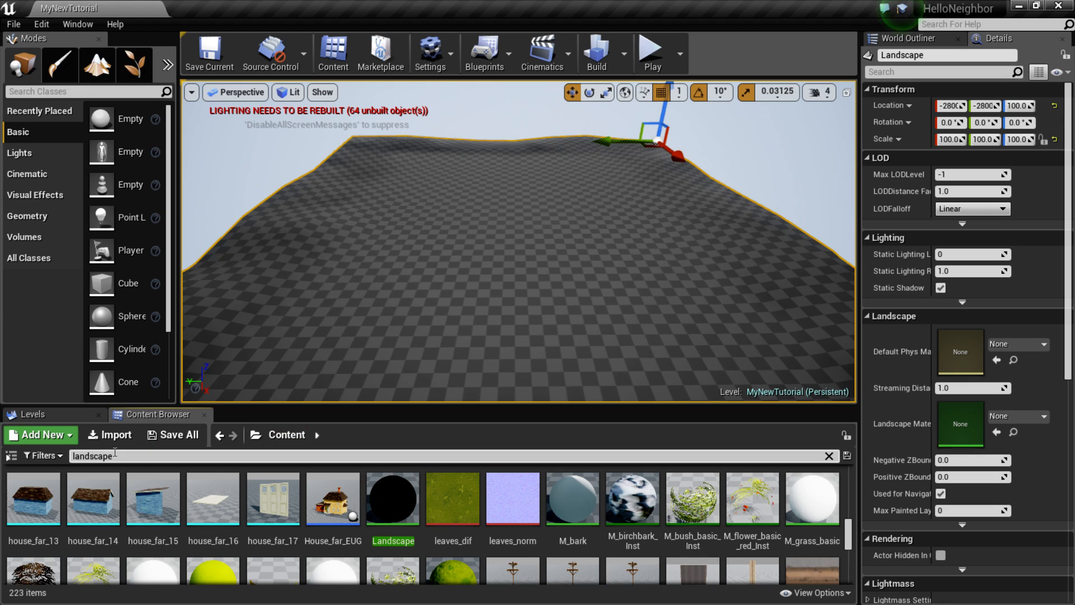
{"action": "mouse_move", "coordinate": [393, 498]}
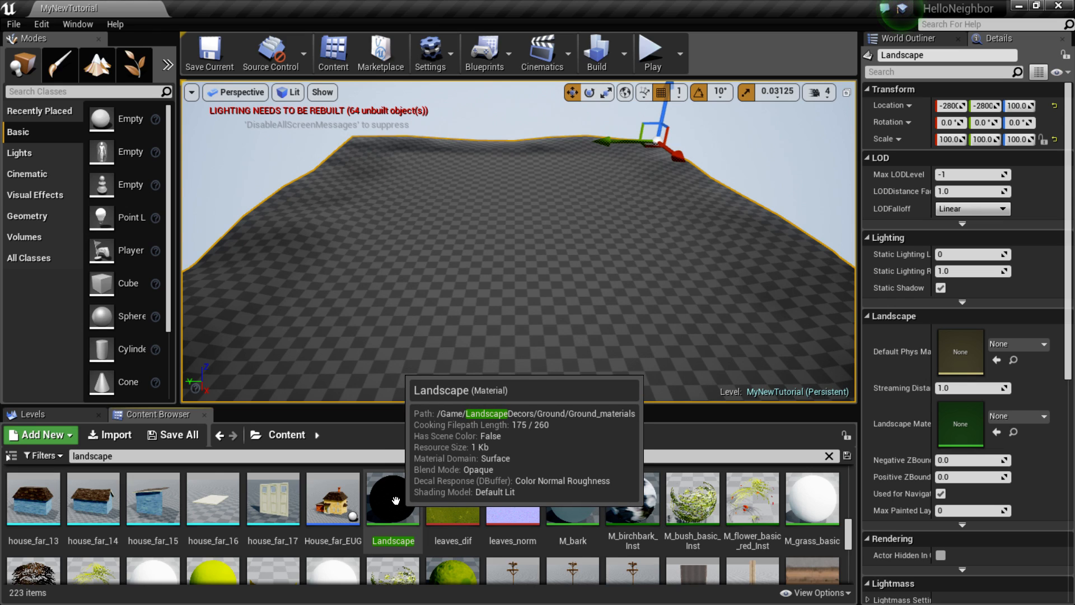
Step: Pick the Landscape material from the LandscapeDecors ground materials folder
{"action": "left_click", "coordinate": [392, 499]}
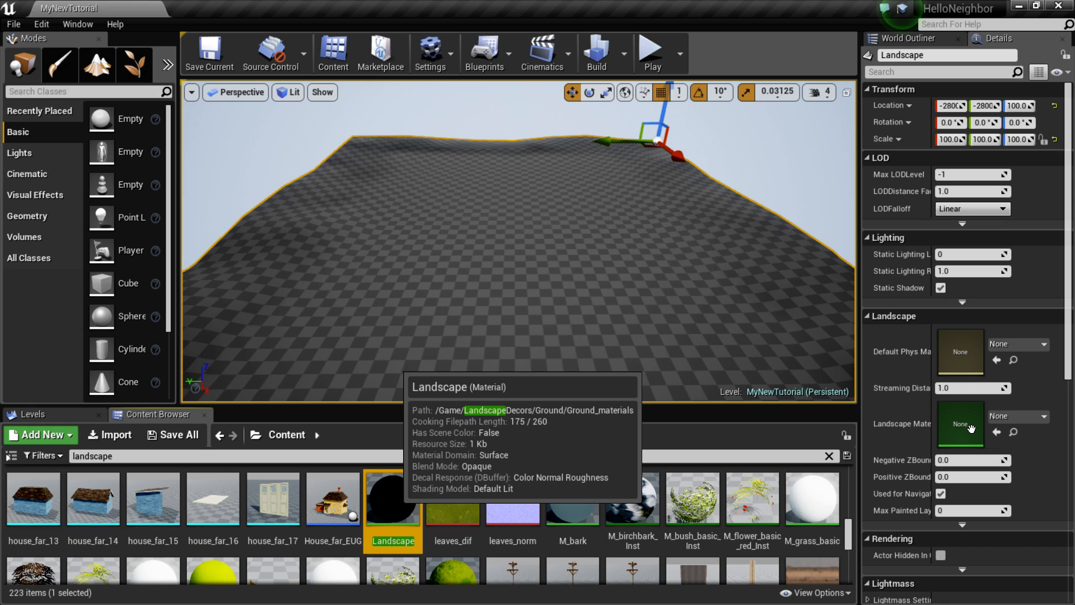
{"action": "mouse_move", "coordinate": [971, 428]}
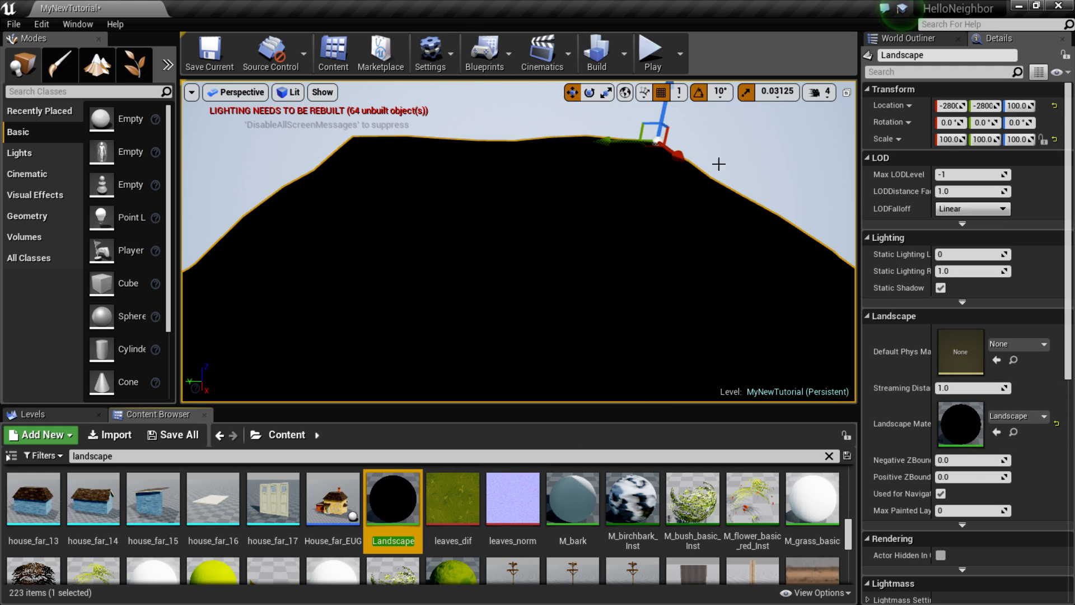
{"action": "mouse_move", "coordinate": [94, 65]}
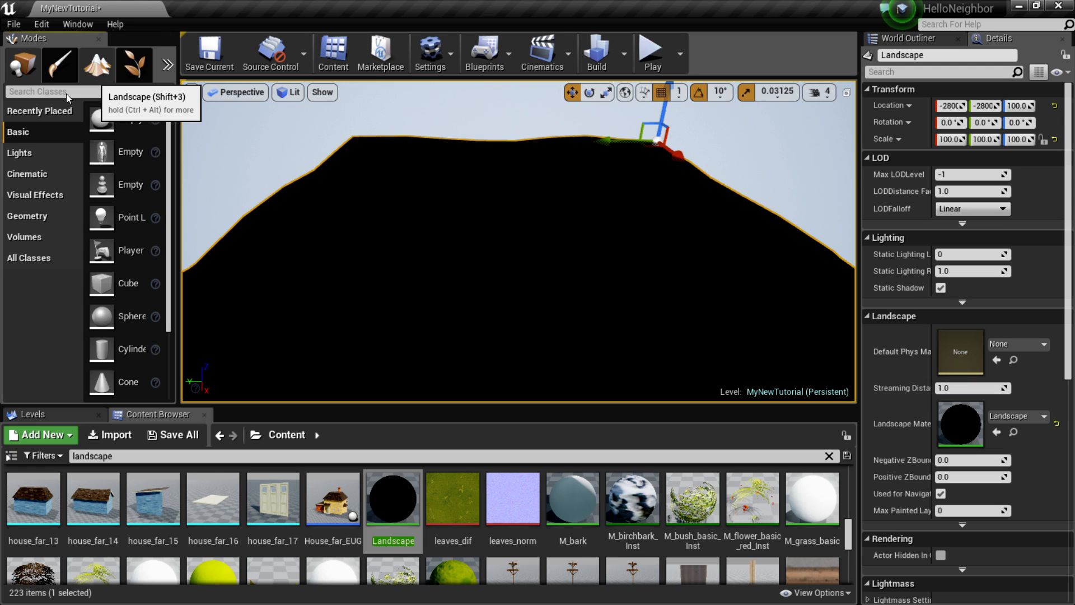
Step: In Landscape Paint mode, create layer info for the grass and grass_ground layers
{"action": "left_click", "coordinate": [97, 64]}
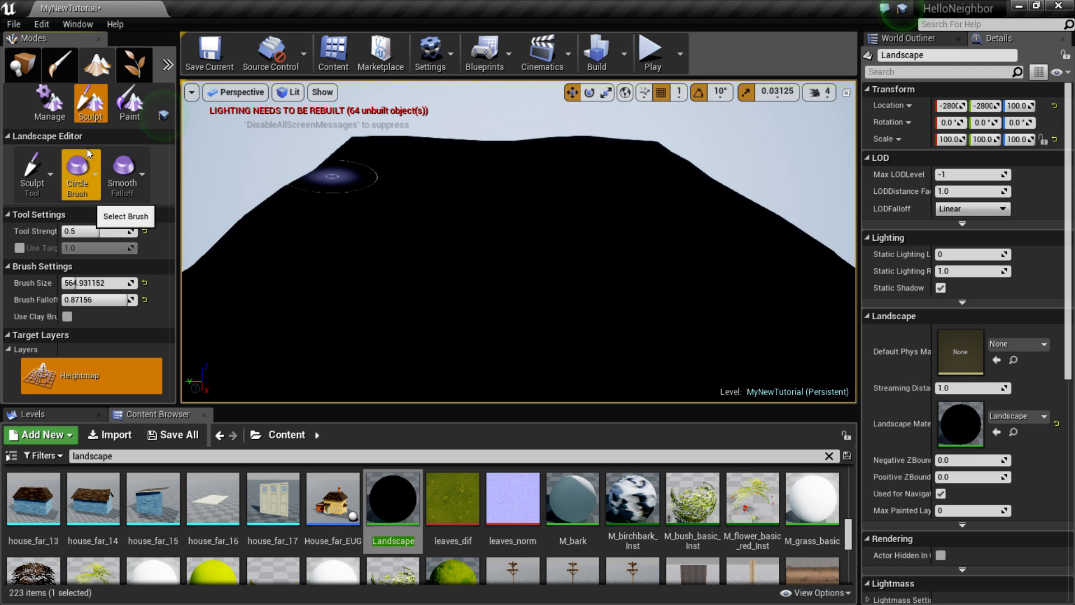
{"action": "mouse_move", "coordinate": [90, 103]}
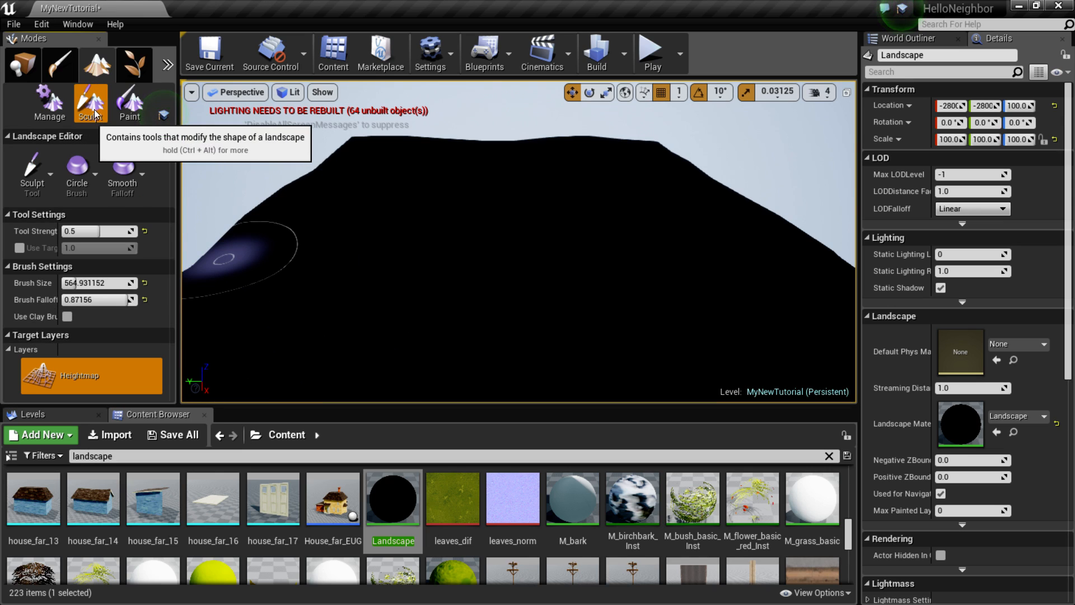
{"action": "mouse_move", "coordinate": [129, 104]}
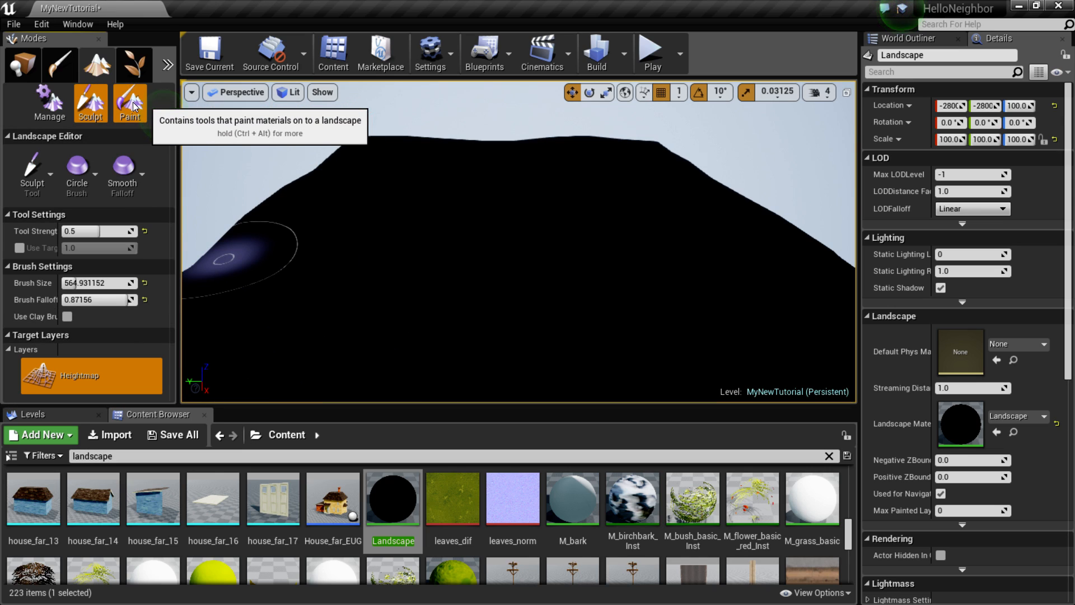
{"action": "left_click", "coordinate": [130, 104]}
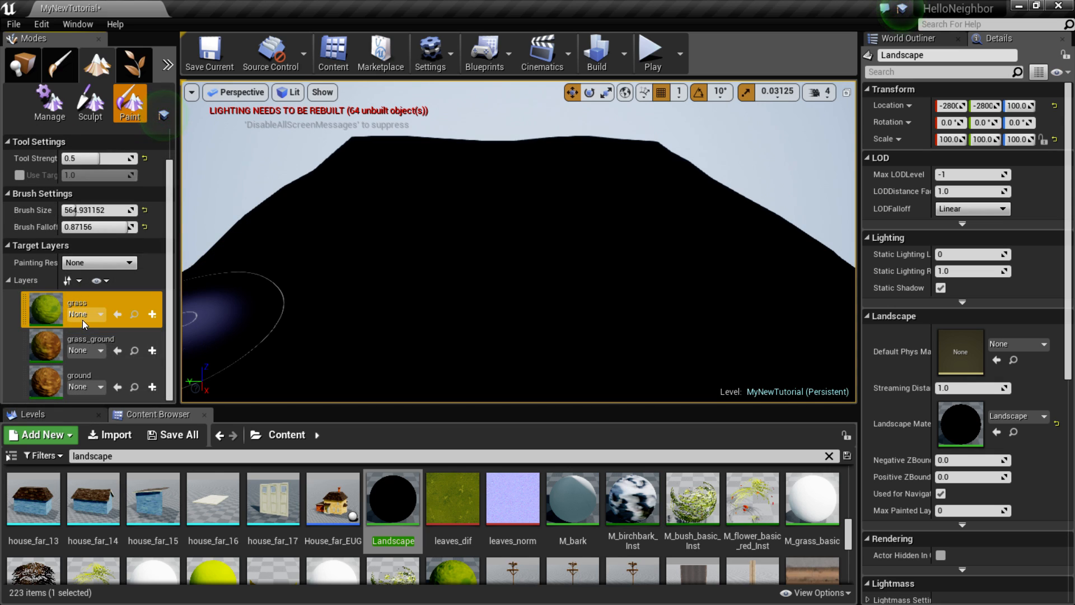
{"action": "left_click", "coordinate": [100, 314]}
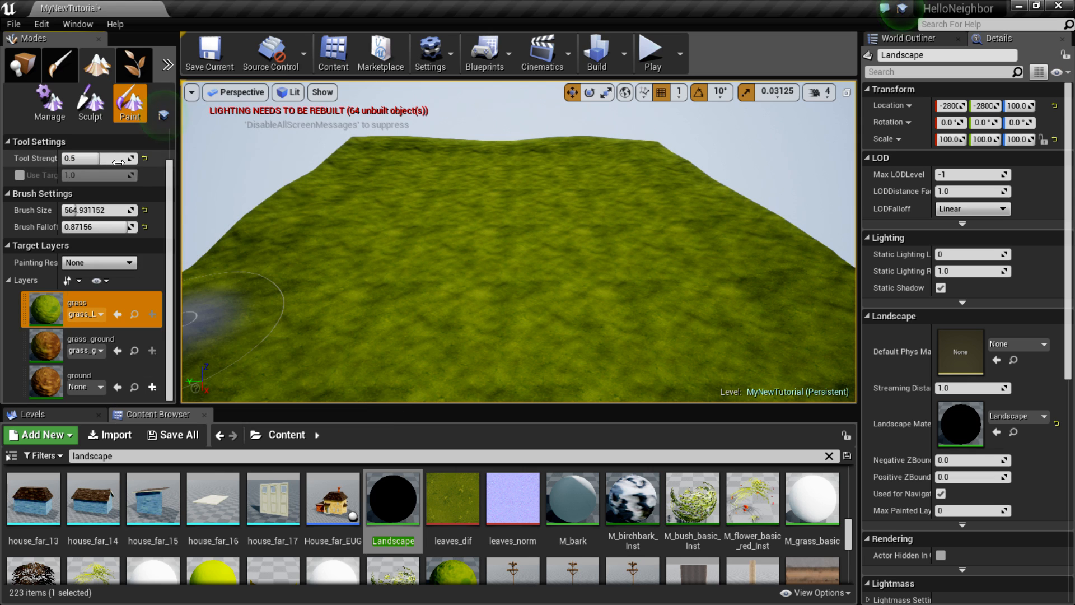
{"action": "left_click", "coordinate": [85, 387]}
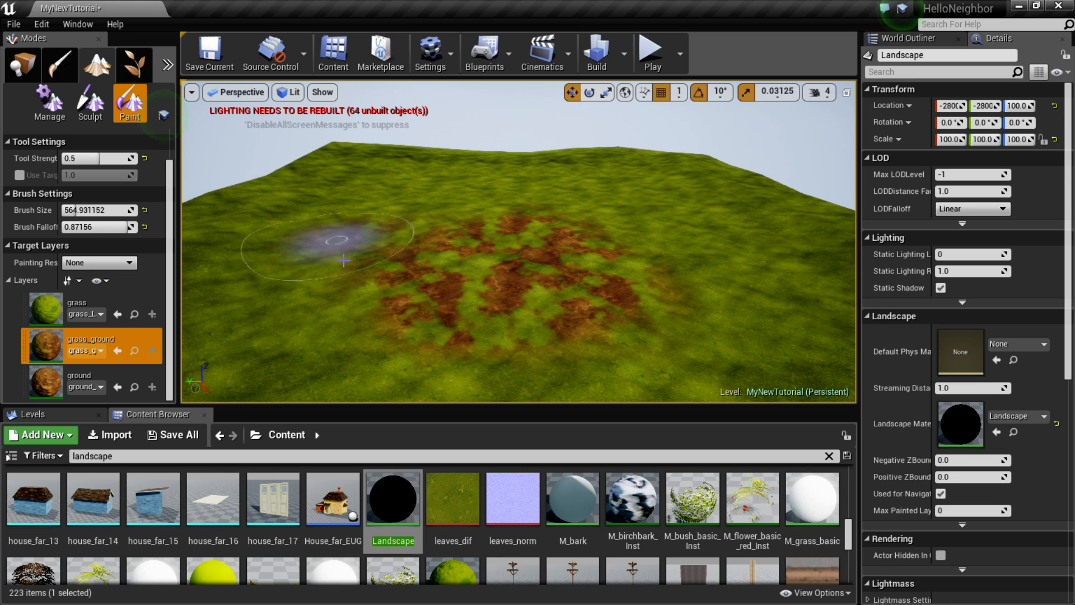
Step: Brush grass, grass_ground and brown ground layers across the terrain centre and right side
{"action": "left_click", "coordinate": [79, 382]}
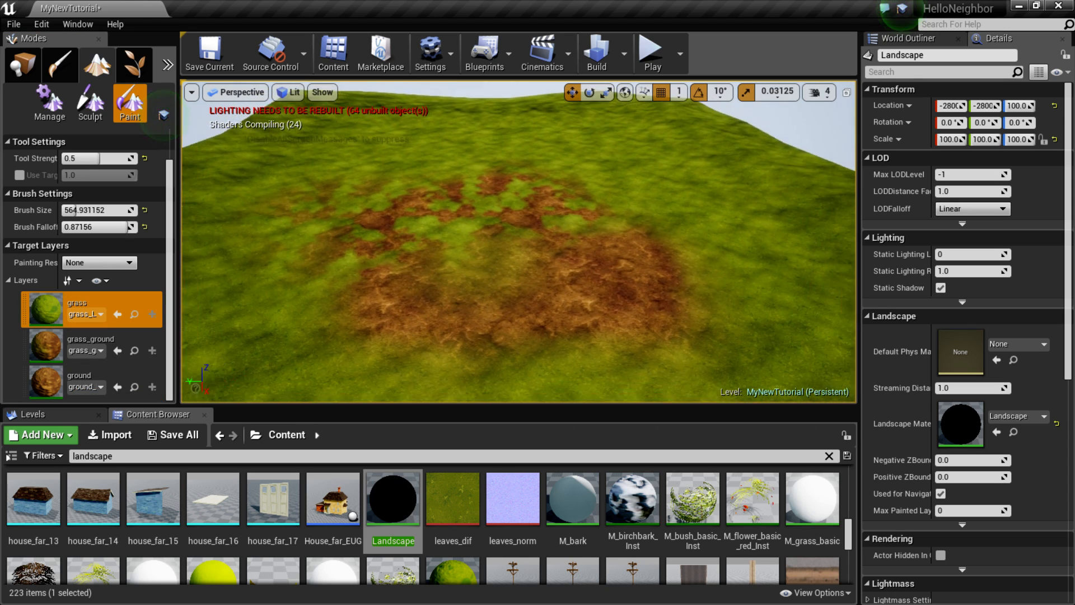
{"action": "left_click", "coordinate": [551, 296]}
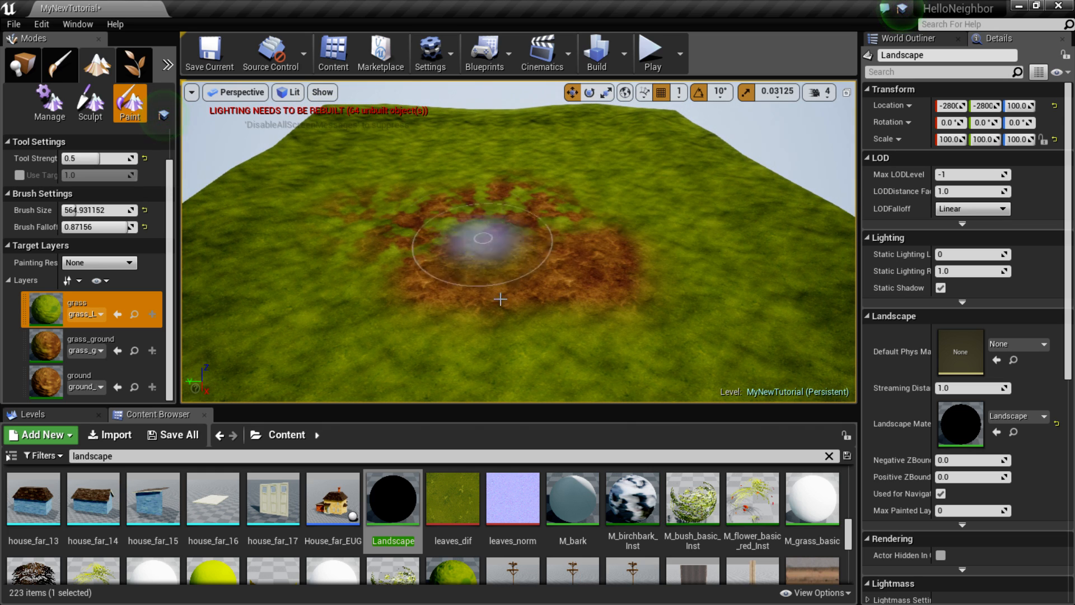
{"action": "left_click", "coordinate": [89, 345]}
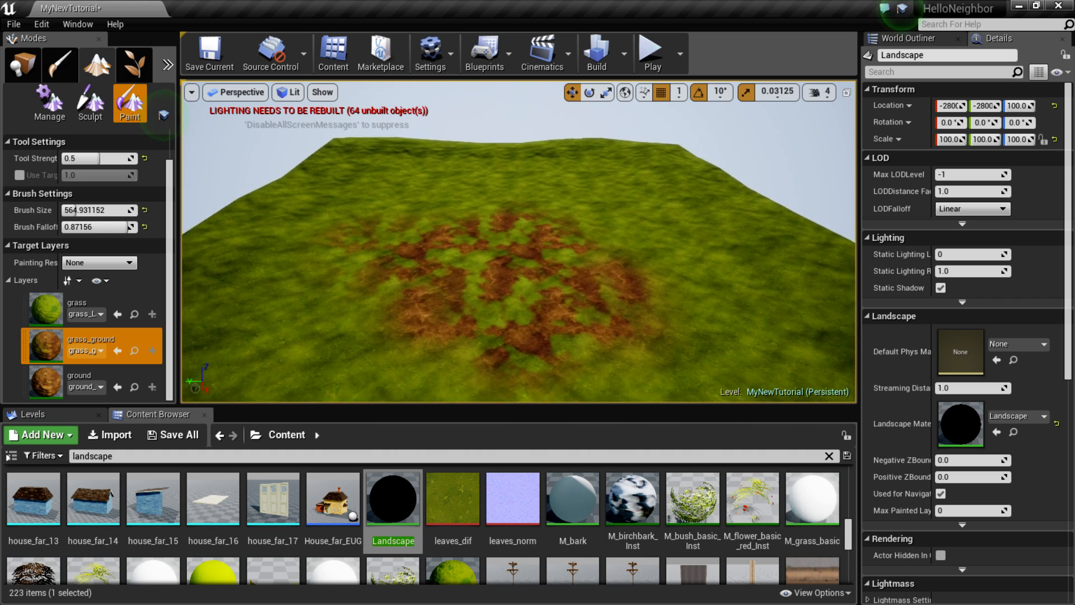
{"action": "left_click", "coordinate": [520, 240]}
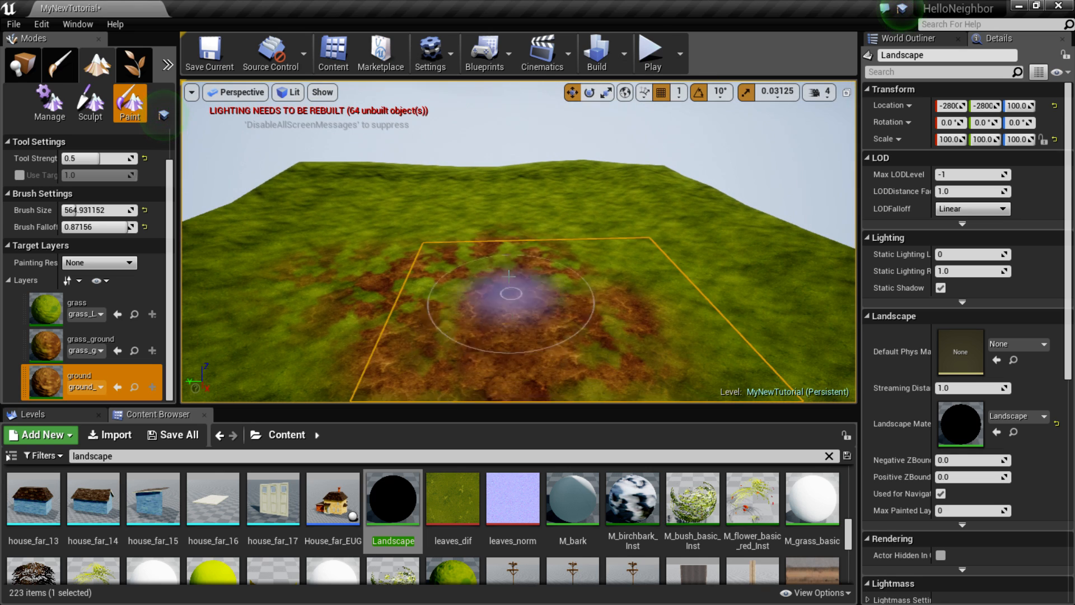
{"action": "left_click", "coordinate": [89, 343]}
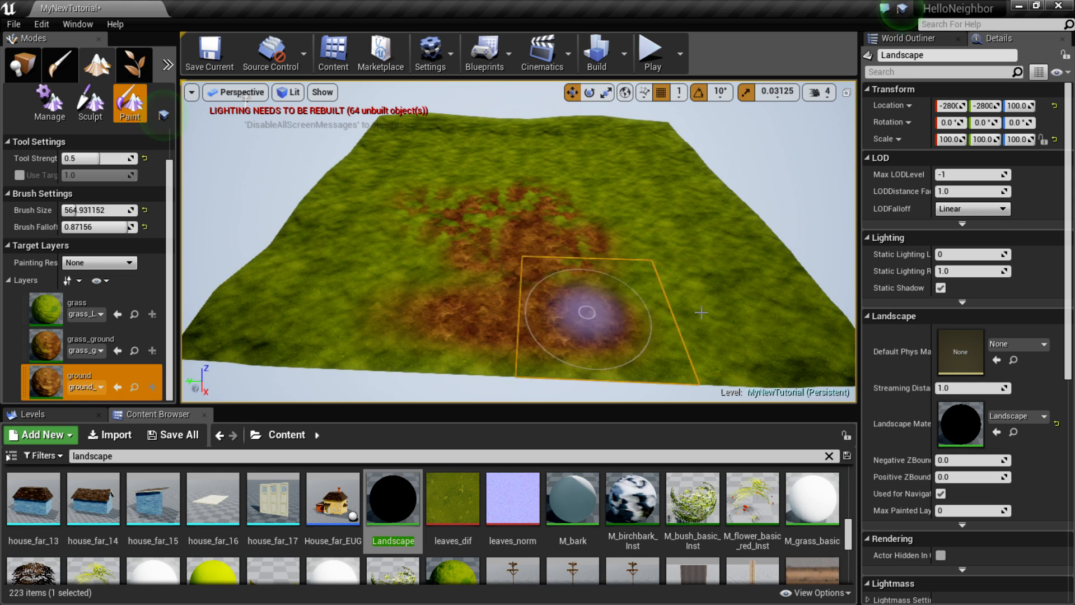
{"action": "left_click", "coordinate": [89, 342]}
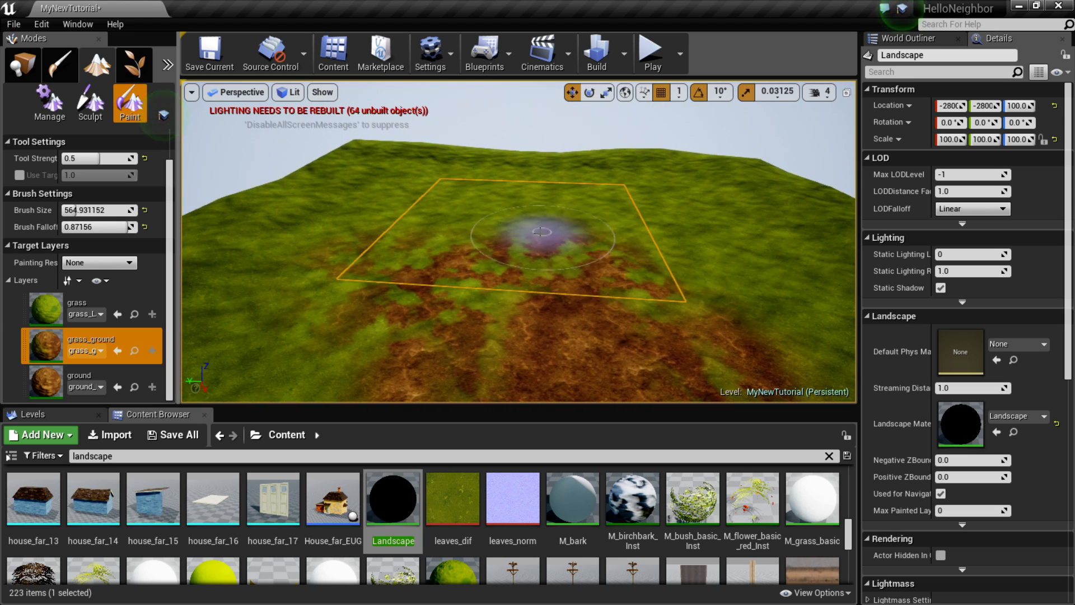
{"action": "mouse_move", "coordinate": [134, 63]}
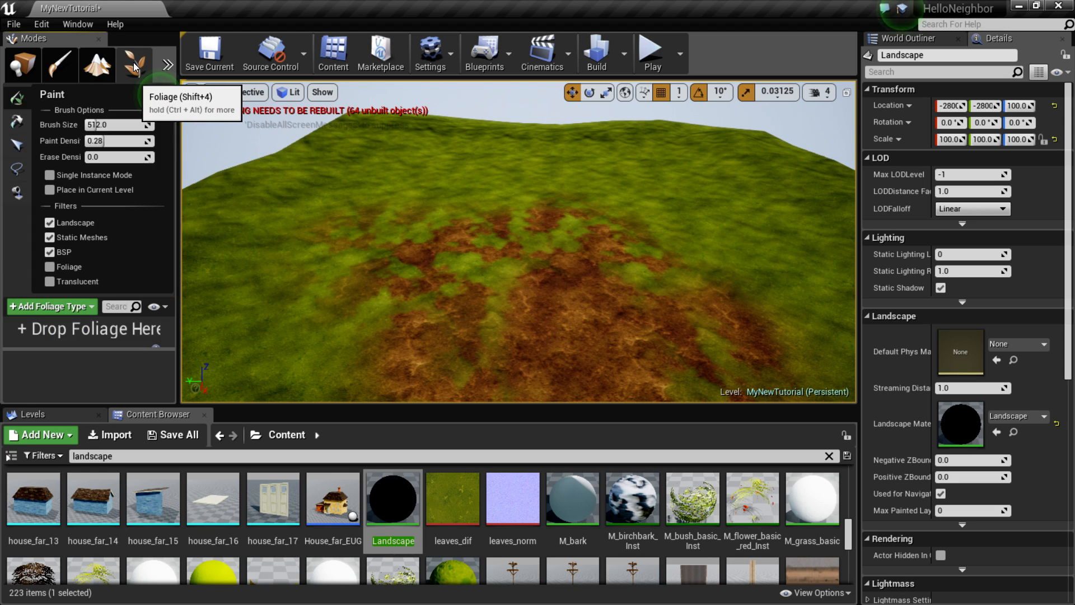
{"action": "mouse_move", "coordinate": [54, 313]}
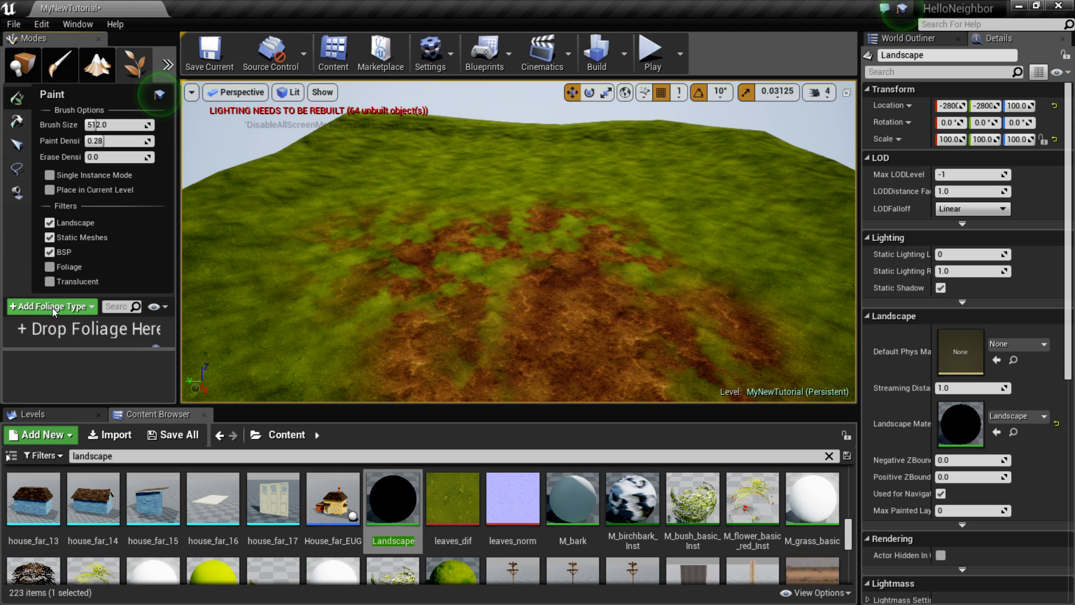
Step: Add Grass1_FoliageType and a second grass foliage type to the Foliage palette
{"action": "left_click", "coordinate": [50, 306]}
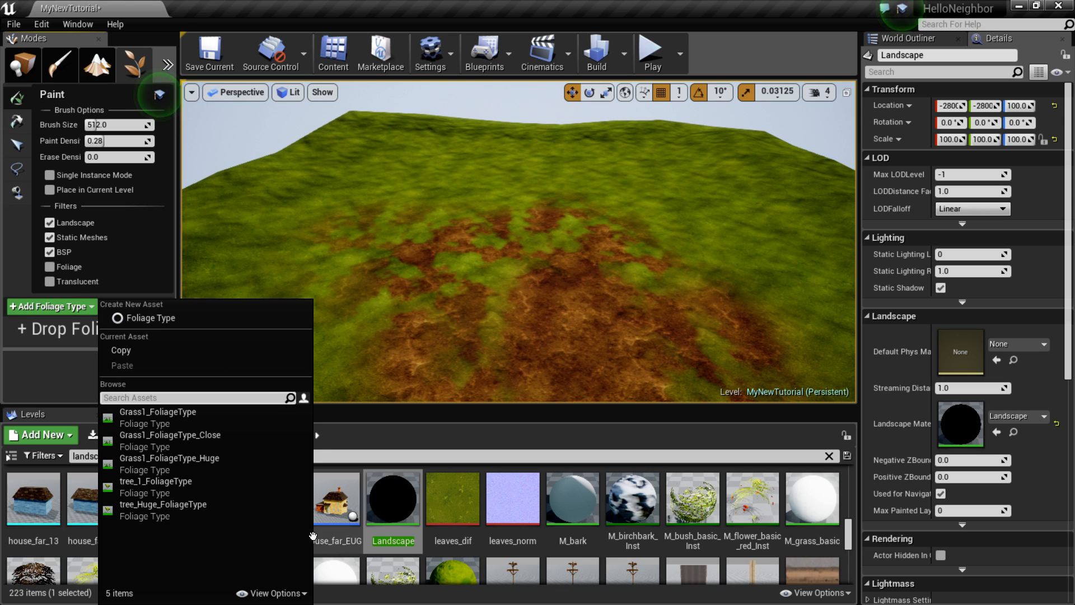
{"action": "mouse_move", "coordinate": [159, 418]}
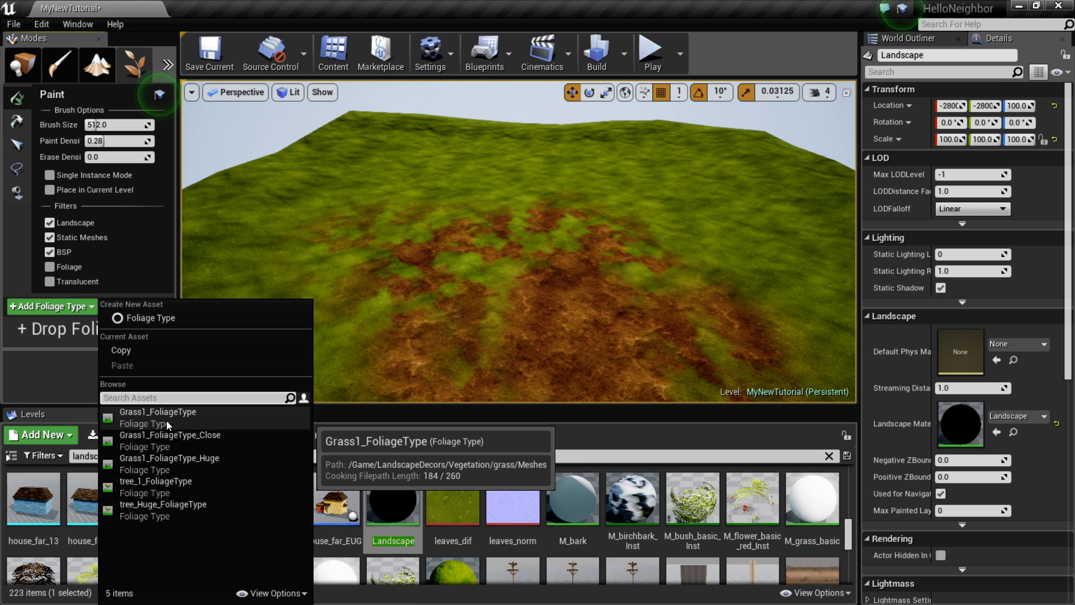
{"action": "left_click", "coordinate": [157, 411]}
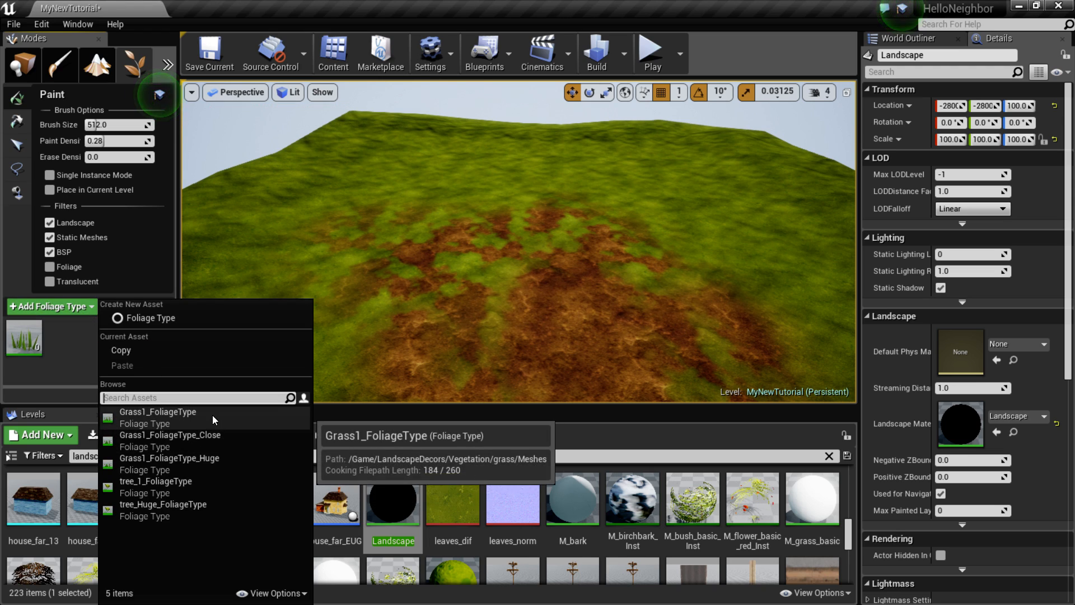
{"action": "left_click", "coordinate": [156, 412]}
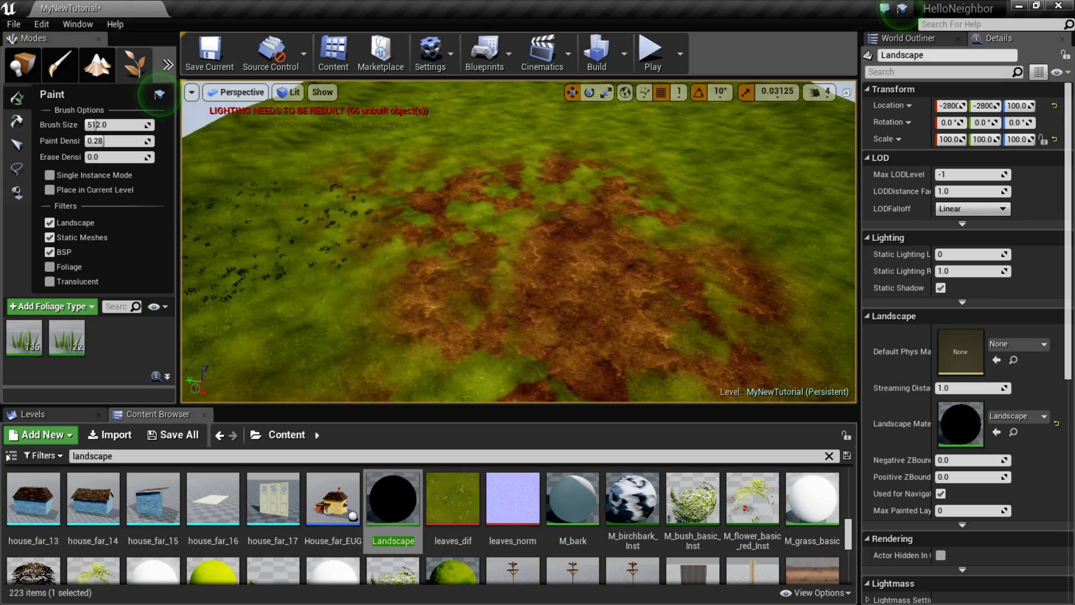
Step: Paint grass tufts over most of the landscape, totalling several thousand instances
{"action": "left_click", "coordinate": [486, 324]}
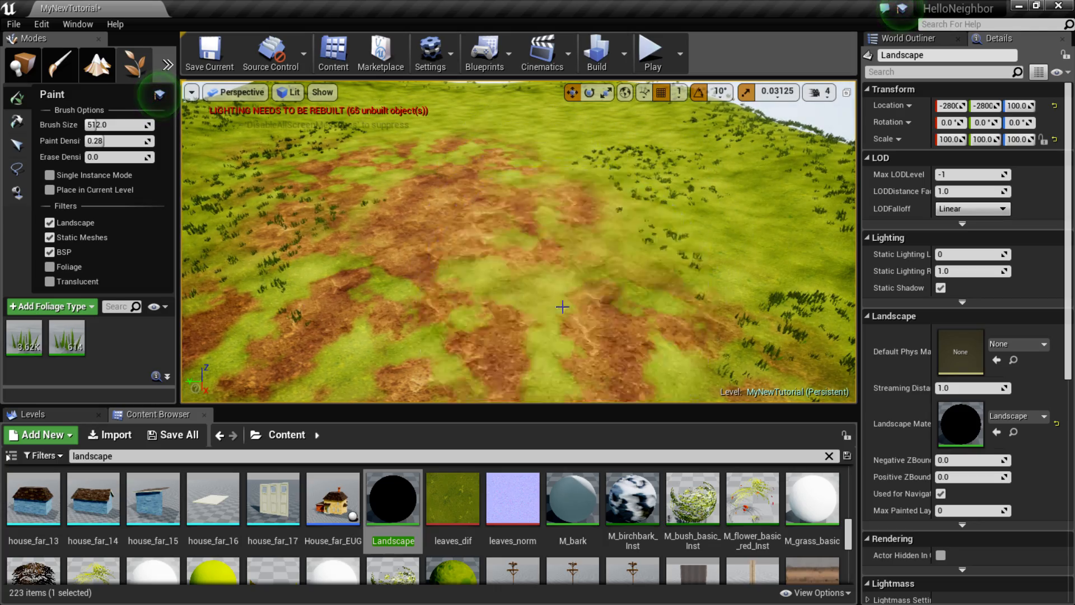
{"action": "left_click", "coordinate": [520, 192]}
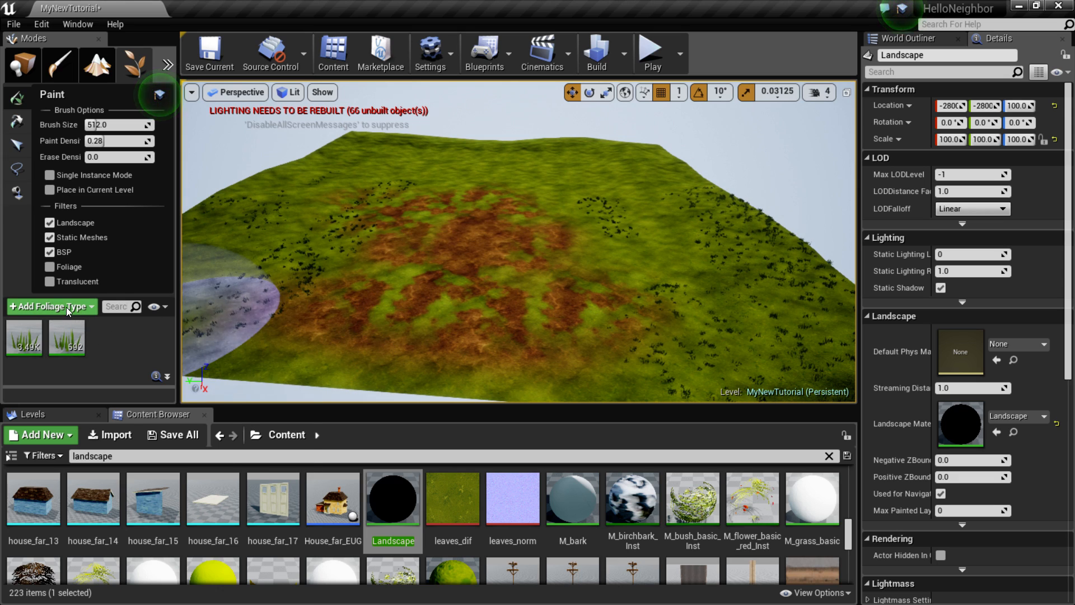
Step: Add tree_1_FoliageType, make it active, and plant about two dozen trees
{"action": "left_click", "coordinate": [48, 306]}
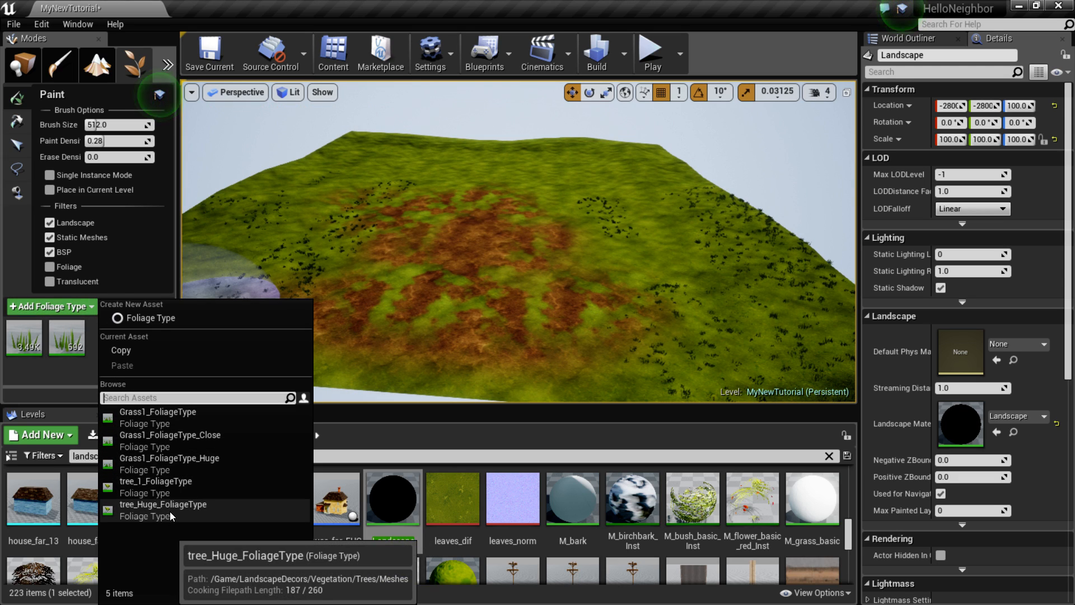
{"action": "mouse_move", "coordinate": [169, 486]}
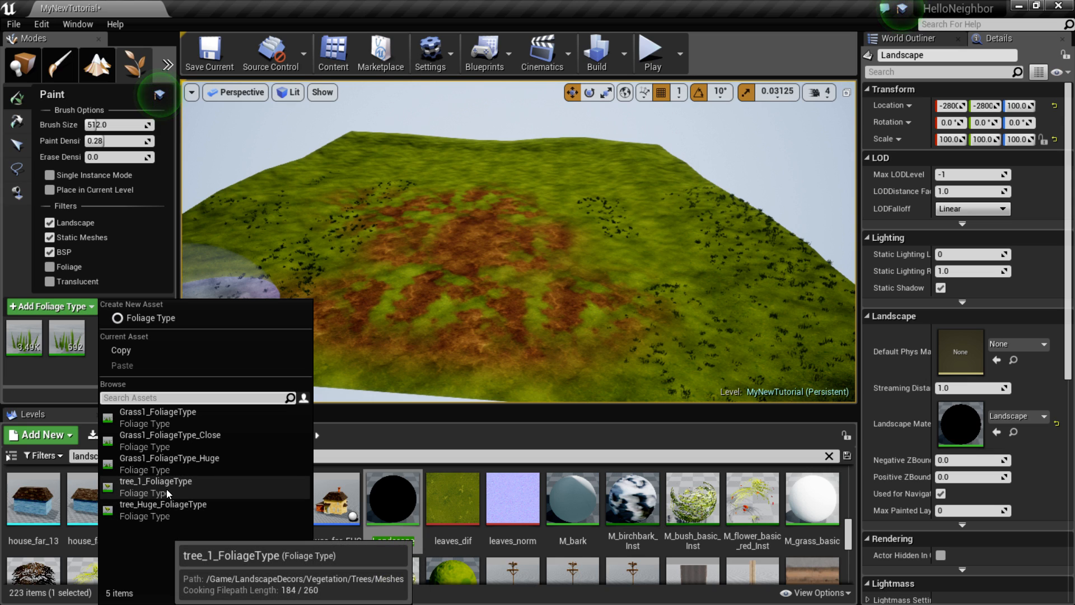
{"action": "left_click", "coordinate": [155, 480]}
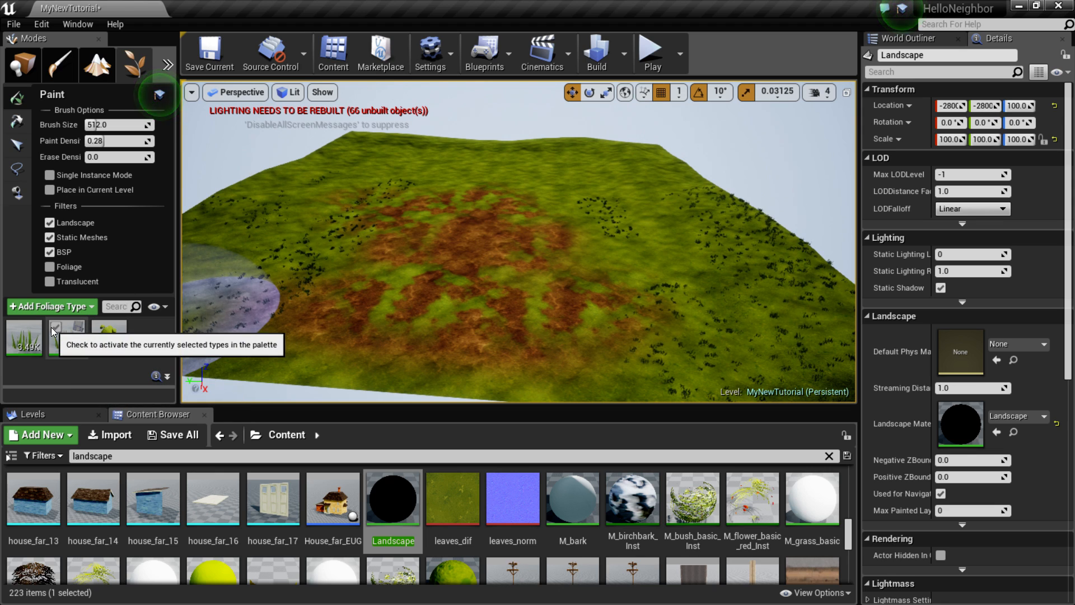
{"action": "left_click", "coordinate": [57, 327]}
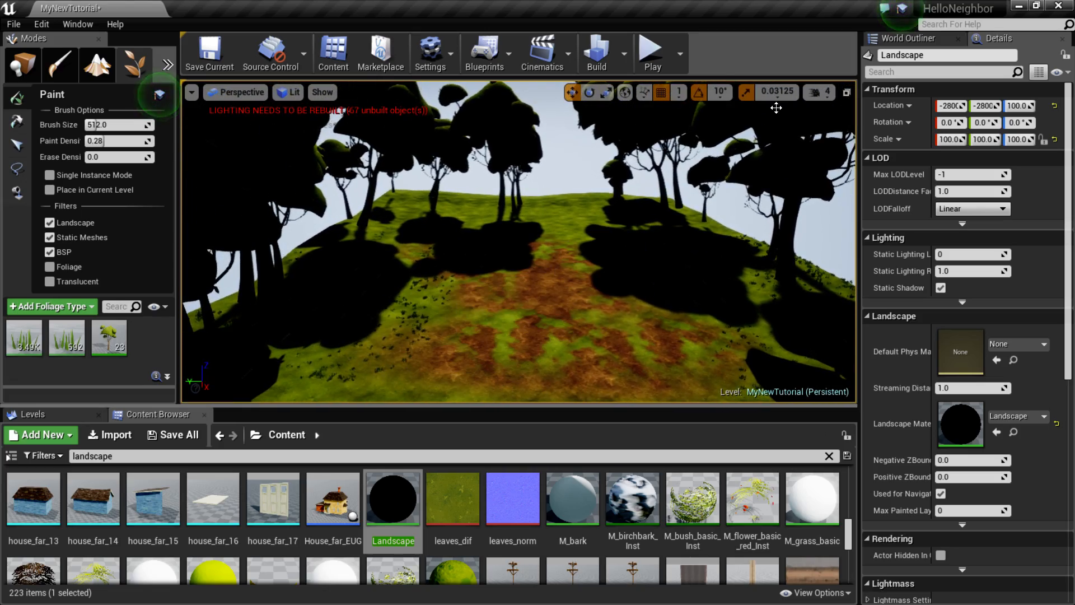
Step: Place a Sky Light found via a 'sky' search, with intensity about 4.49
{"action": "left_click", "coordinate": [21, 64]}
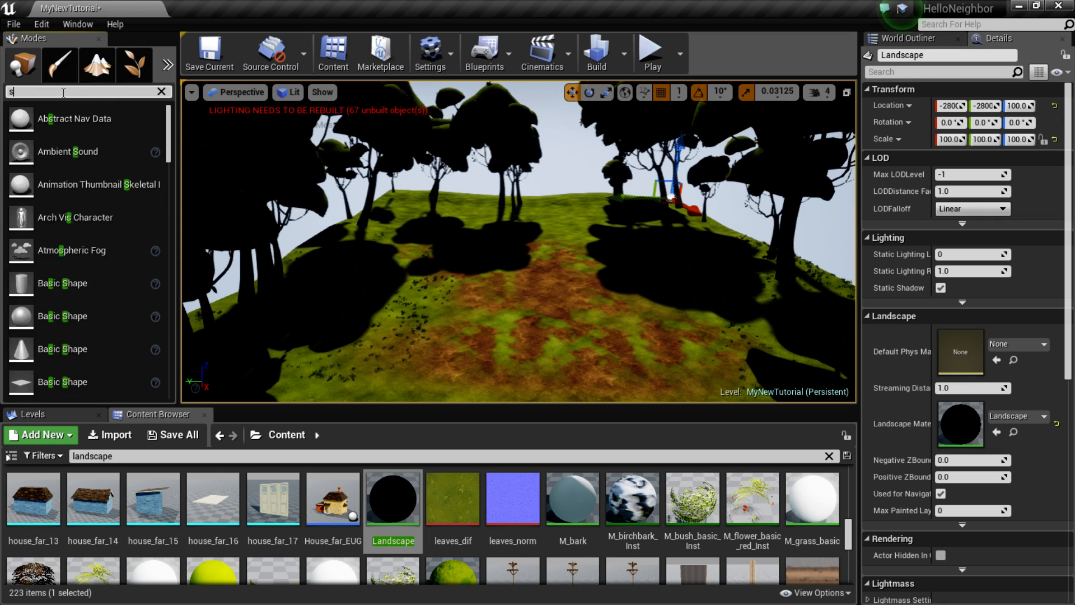
{"action": "type", "text": "sky"}
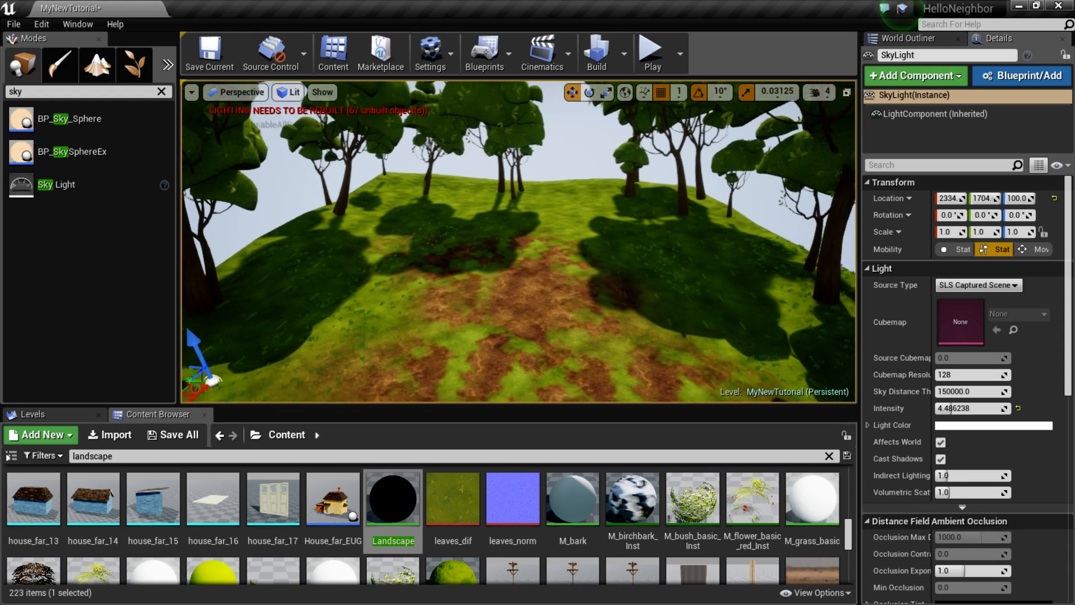
{"action": "mouse_move", "coordinate": [596, 53]}
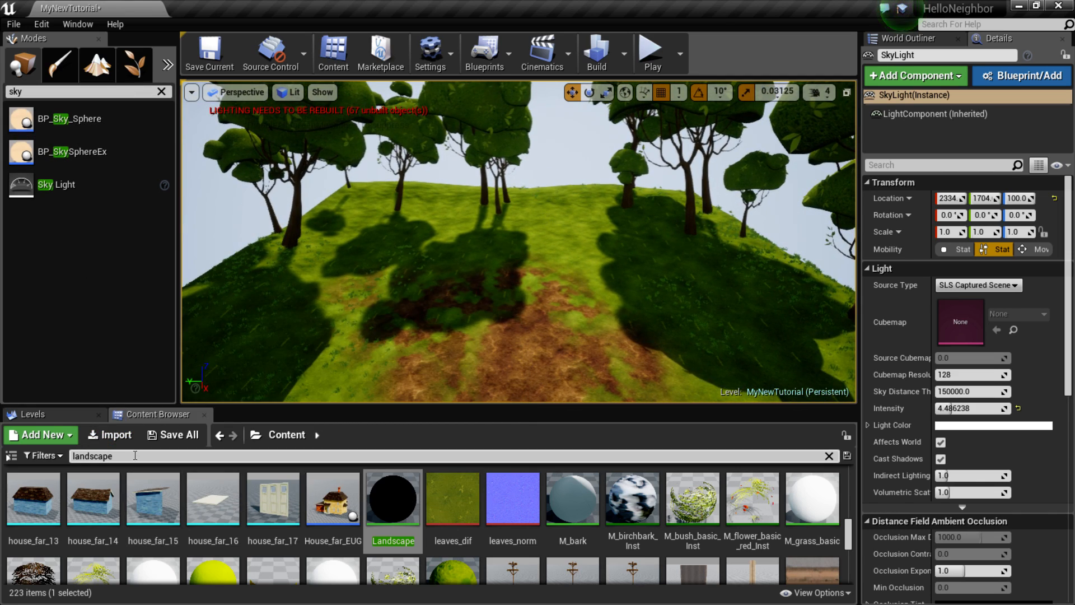
Step: Search content for 'fence' and place BP_Fence rotated 90 degrees on Z
{"action": "left_click", "coordinate": [828, 455]}
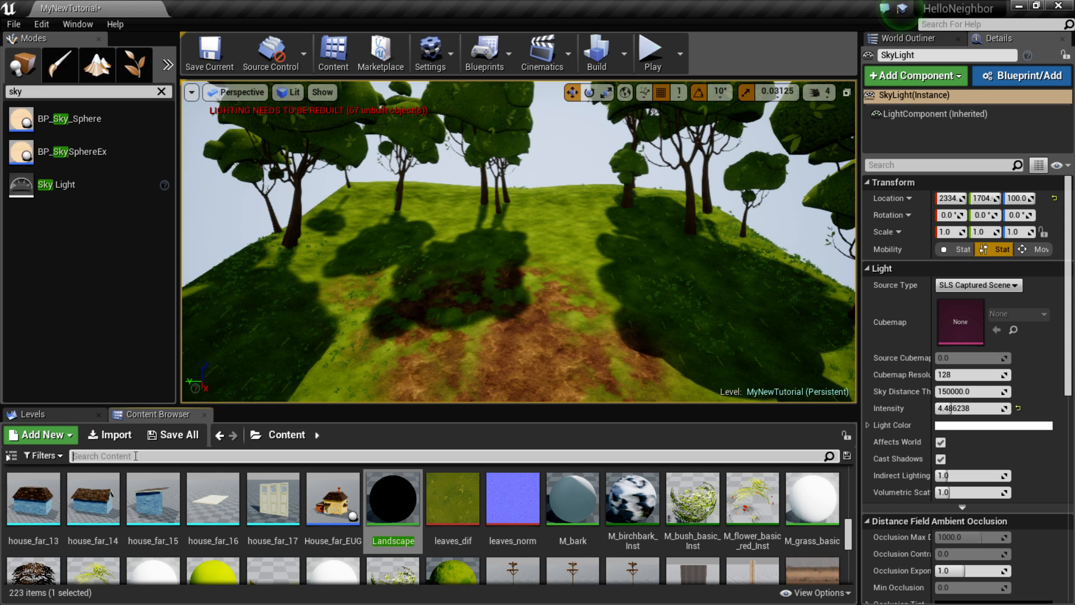
{"action": "type", "text": "fence"}
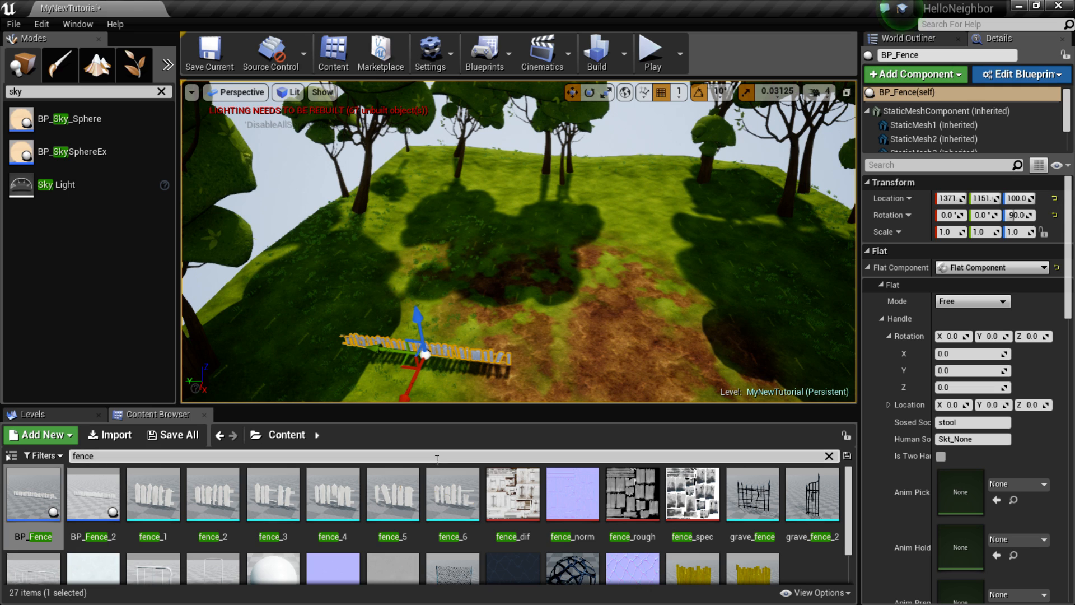
{"action": "left_click", "coordinate": [829, 455]}
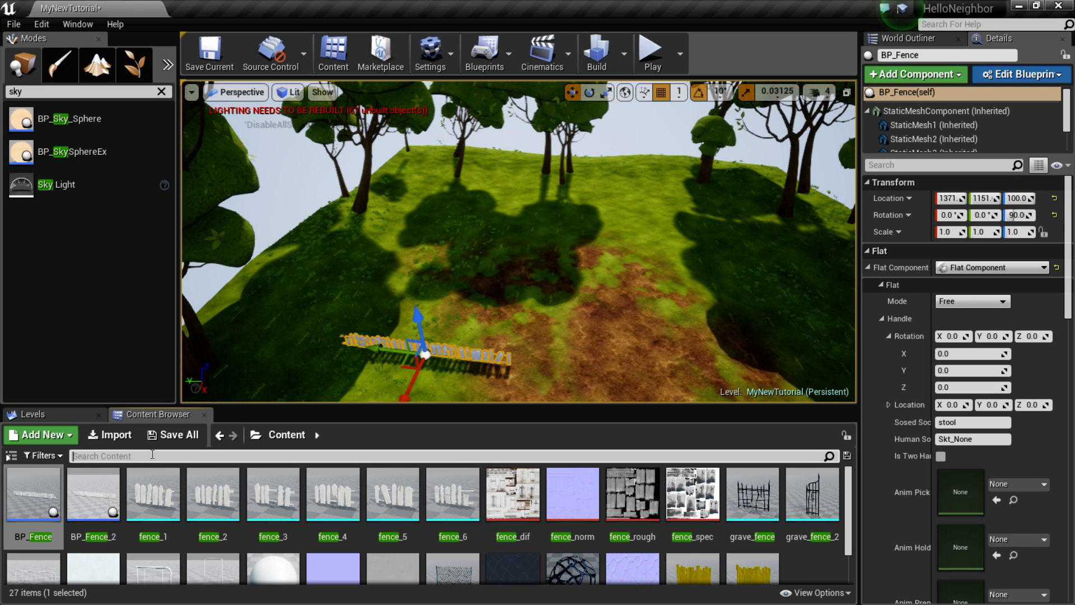
Step: Browse Objects > BP_Objects > MySHIT > My_BPs to list its 16 blueprints like BP_Book1
{"action": "left_click", "coordinate": [218, 434]}
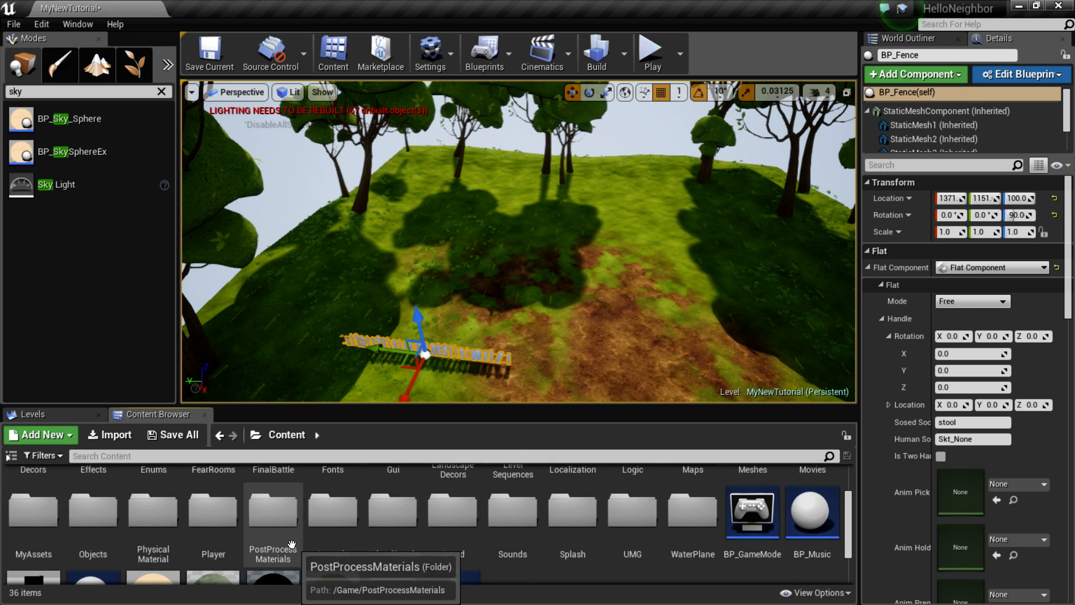
{"action": "double_click", "coordinate": [93, 511]}
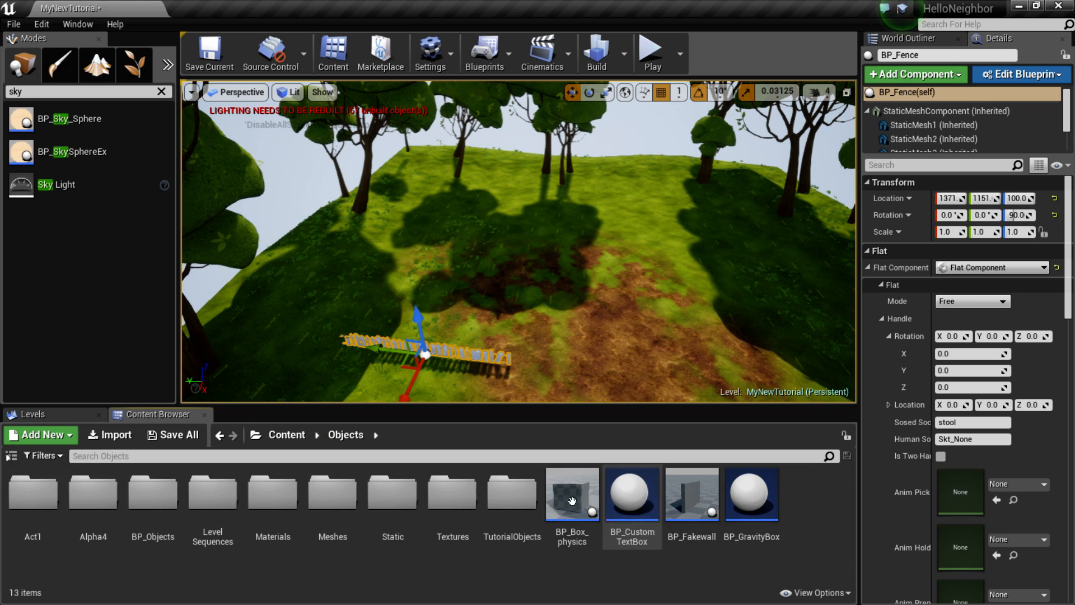
{"action": "left_click", "coordinate": [152, 493]}
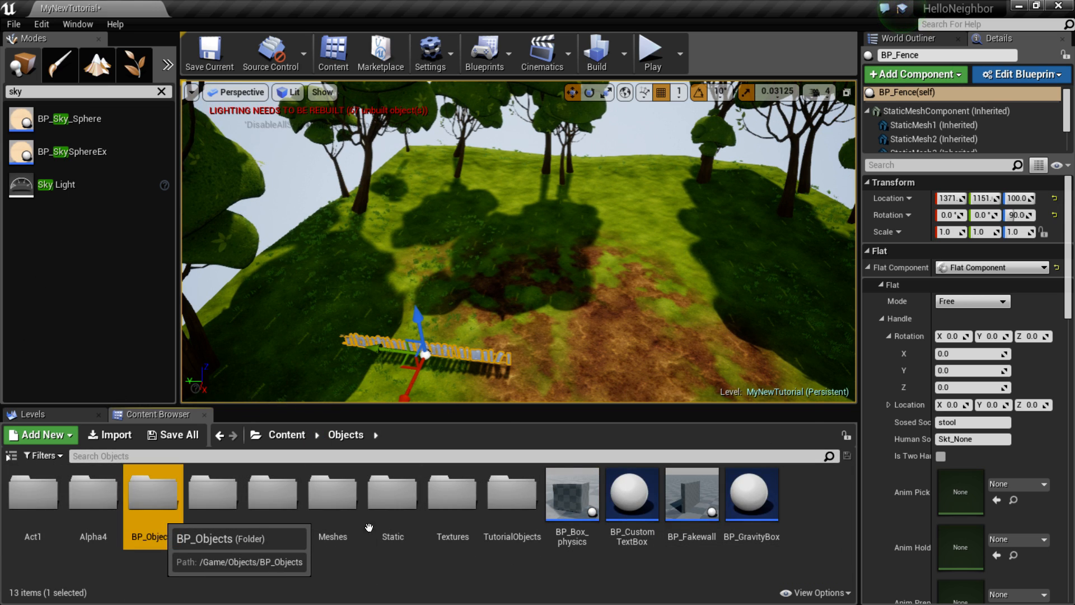
{"action": "double_click", "coordinate": [153, 493]}
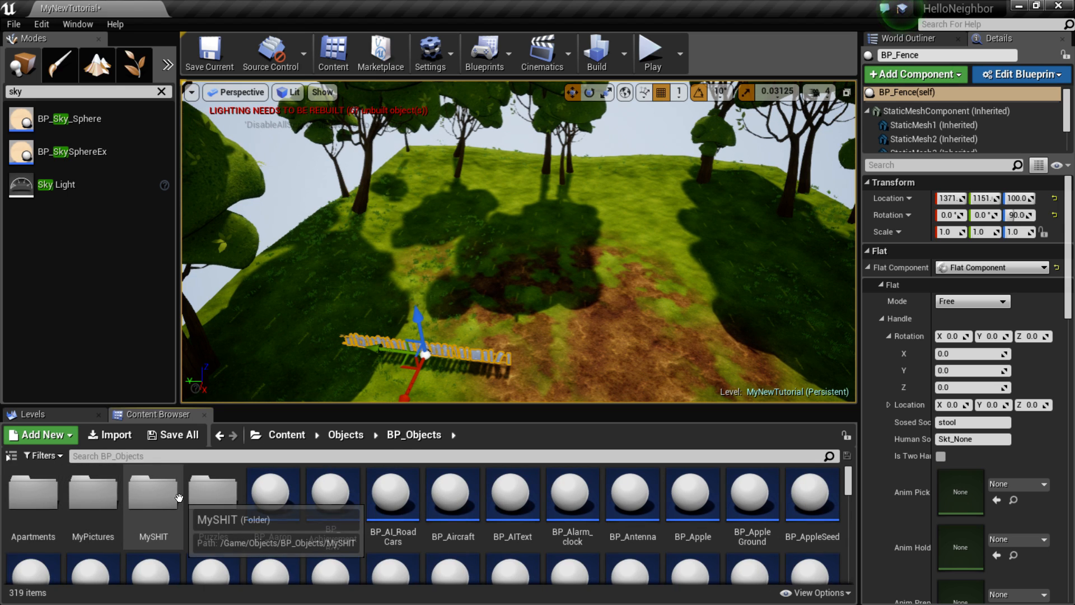
{"action": "double_click", "coordinate": [153, 490]}
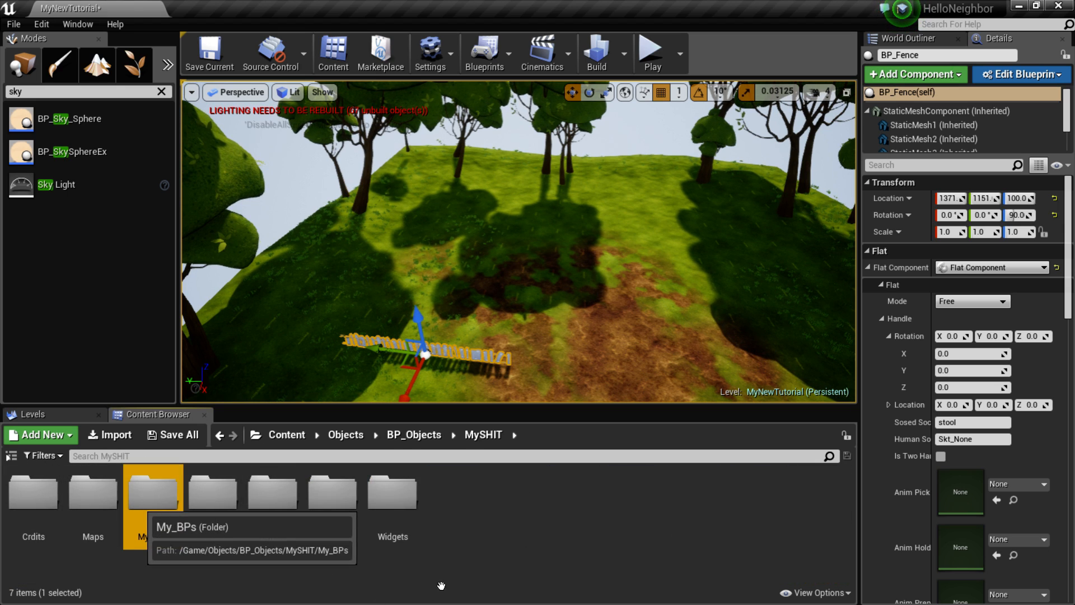
{"action": "double_click", "coordinate": [153, 491]}
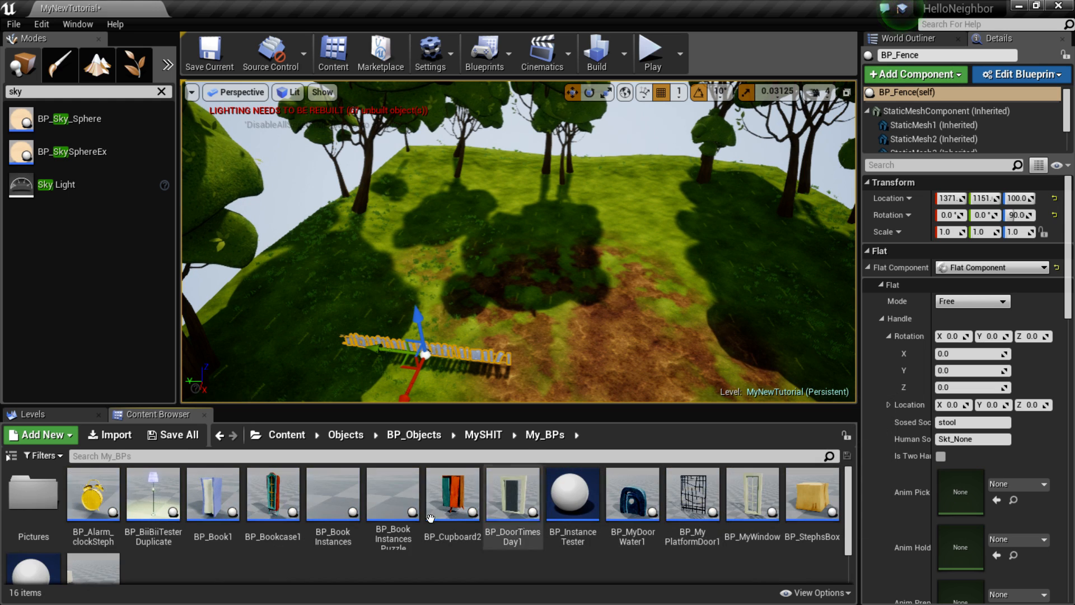
{"action": "mouse_move", "coordinate": [392, 492]}
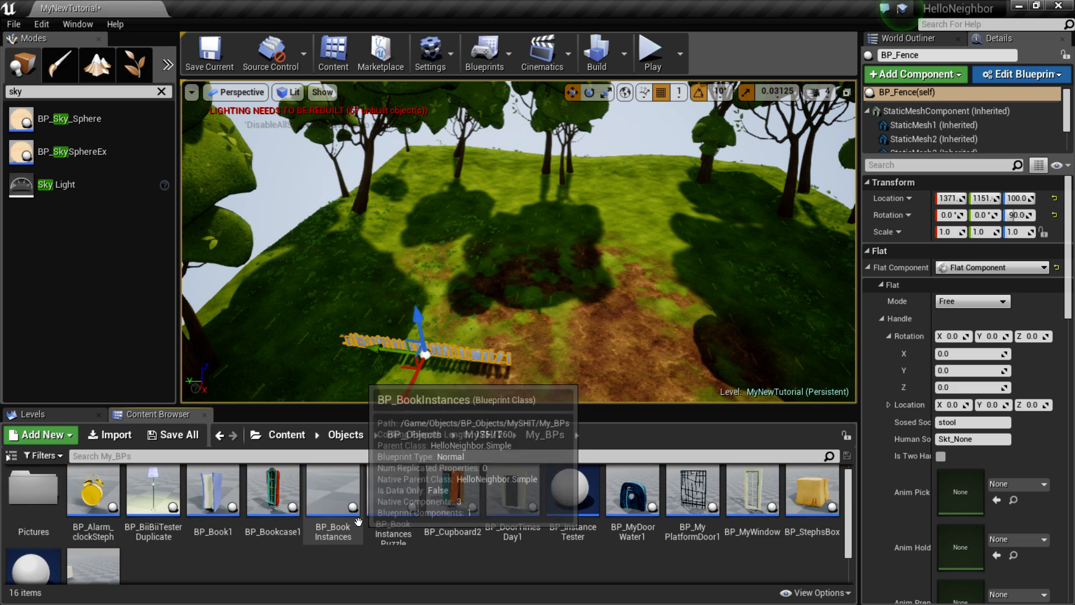
{"action": "mouse_move", "coordinate": [572, 489]}
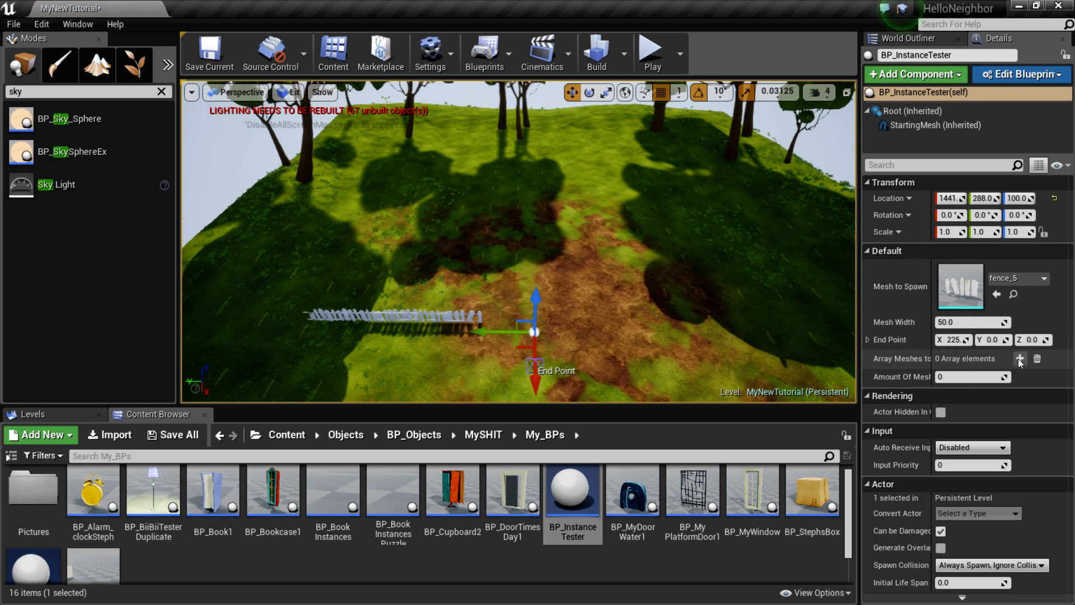
Step: Add Array Meshes to Spawn entries and assign fence variants such as fence_4
{"action": "left_click", "coordinate": [1020, 358]}
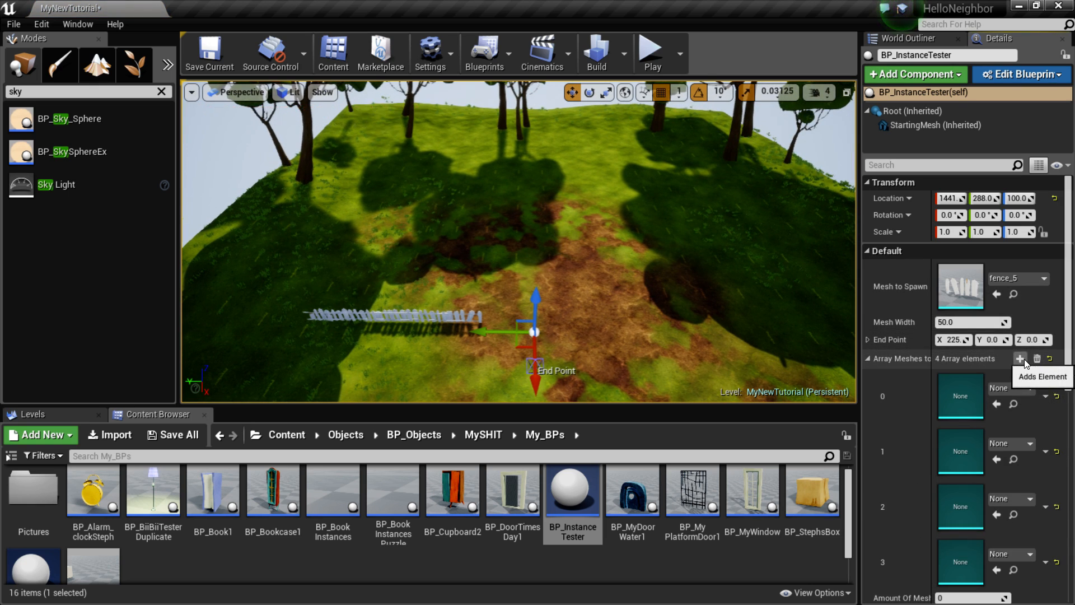
{"action": "left_click", "coordinate": [1008, 343]}
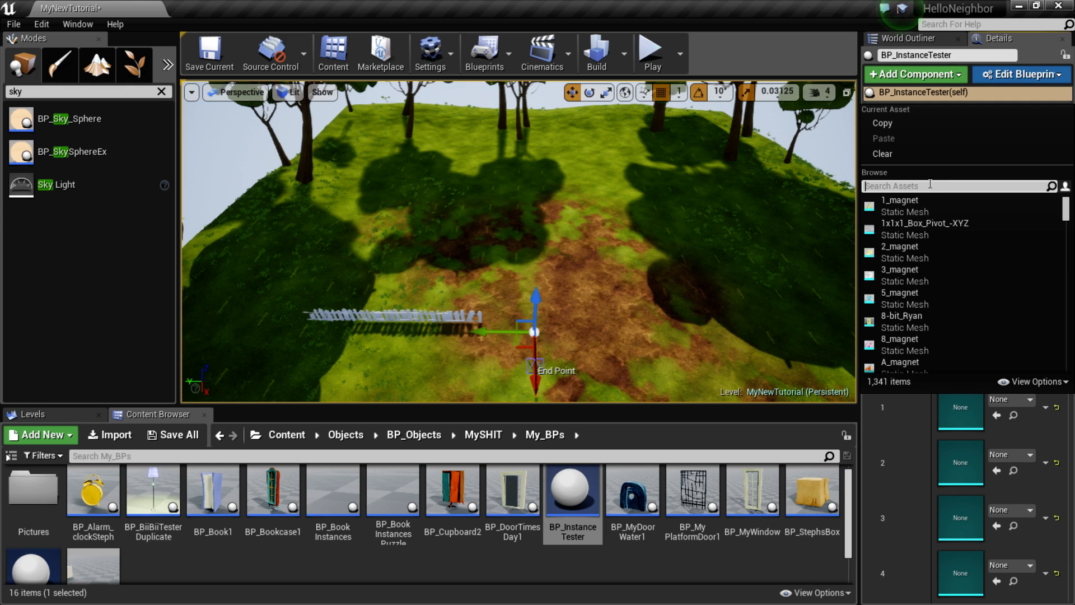
{"action": "type", "text": "fence"}
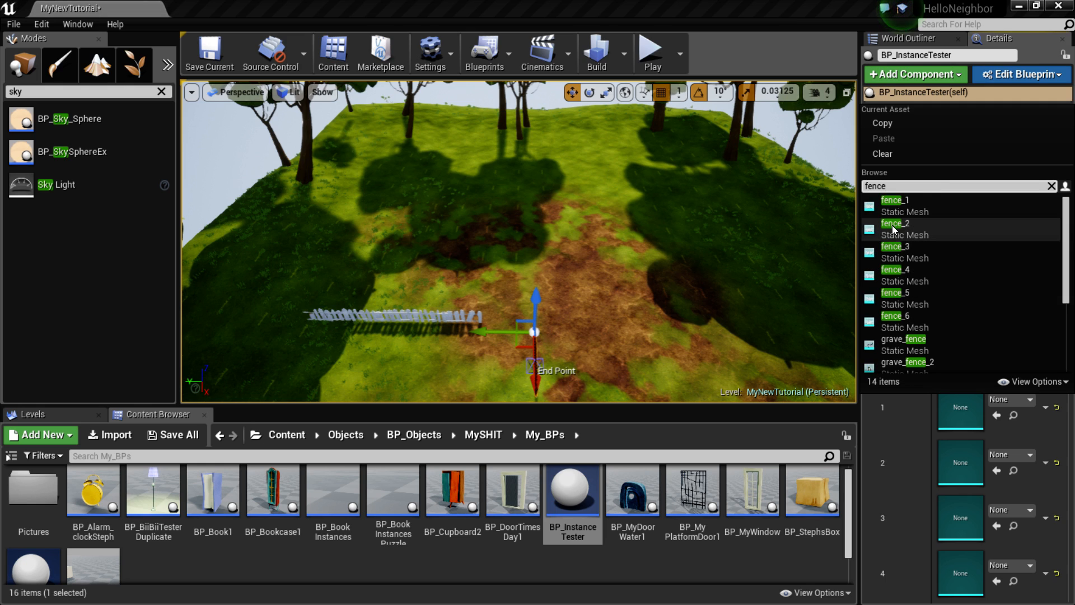
{"action": "left_click", "coordinate": [1052, 186]}
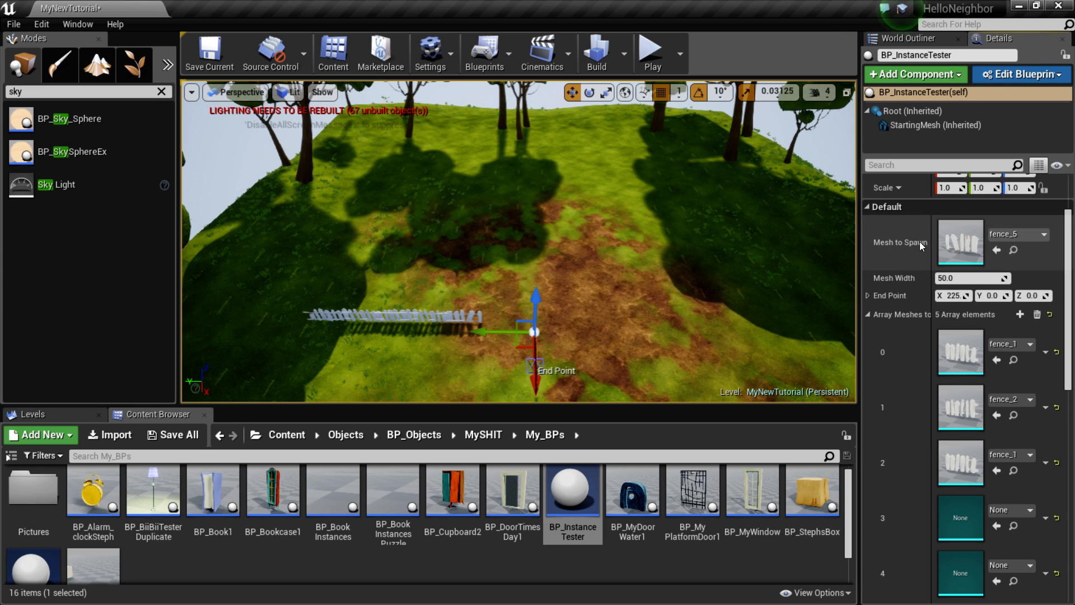
{"action": "left_click", "coordinate": [1014, 233]}
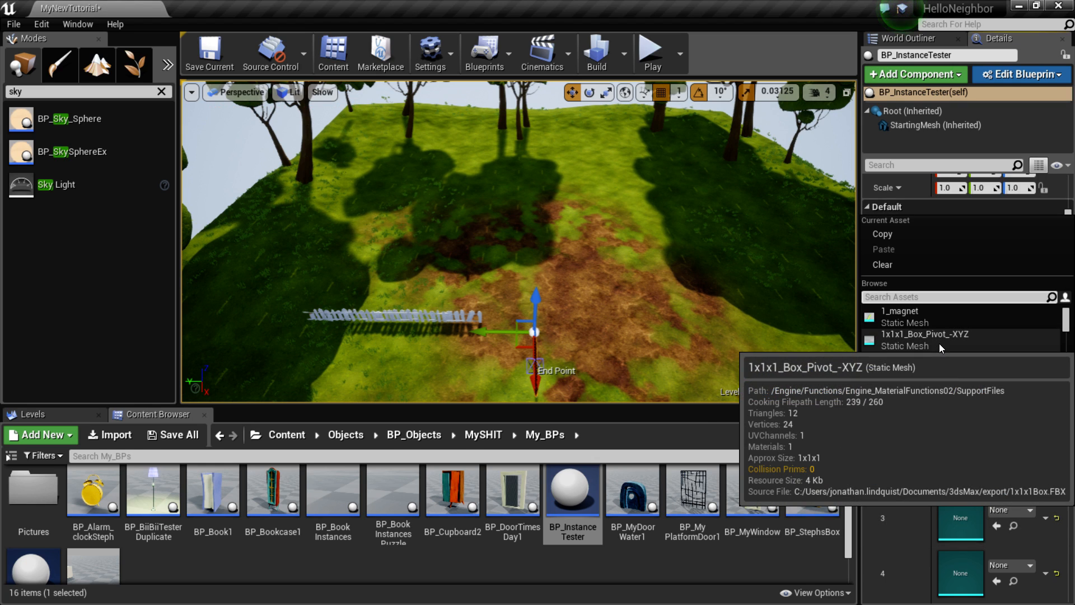
{"action": "type", "text": "fence"}
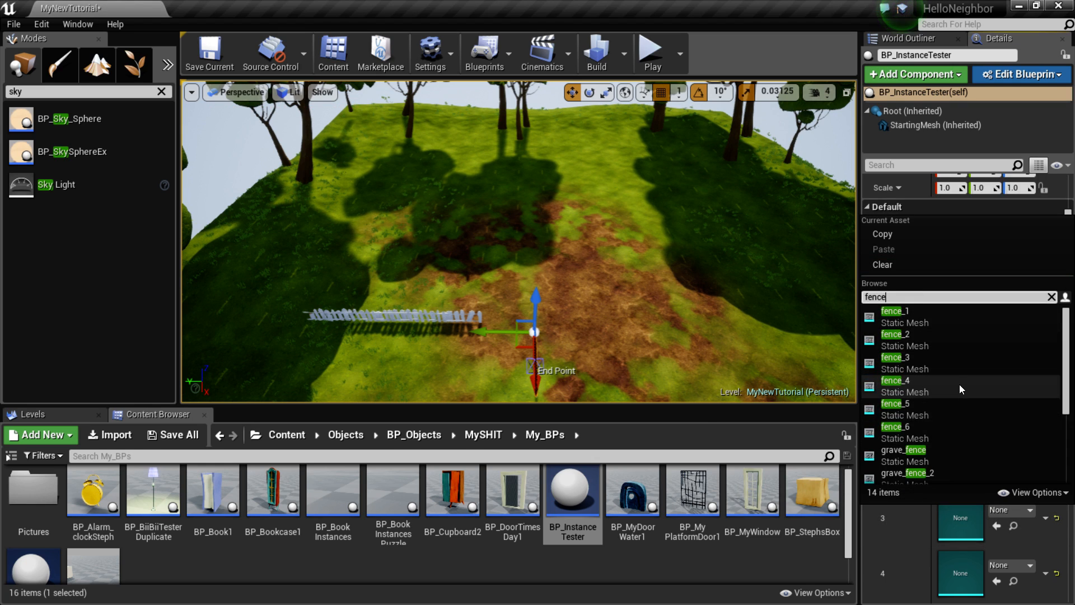
{"action": "left_click", "coordinate": [898, 404]}
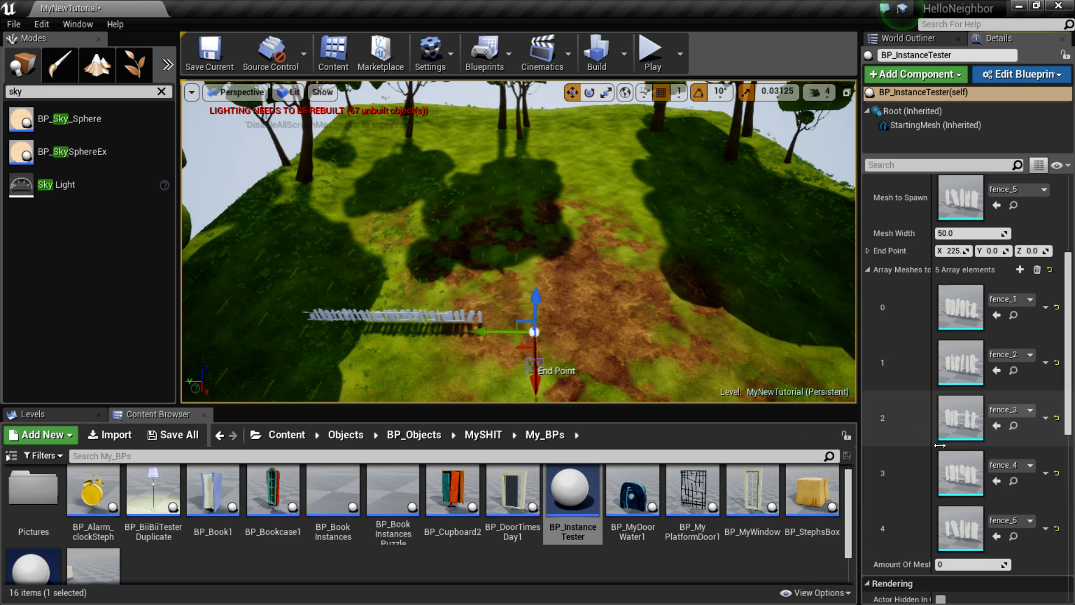
Step: Add a sixth fence mesh entry and set Mesh Width to 220
{"action": "left_click", "coordinate": [1020, 268]}
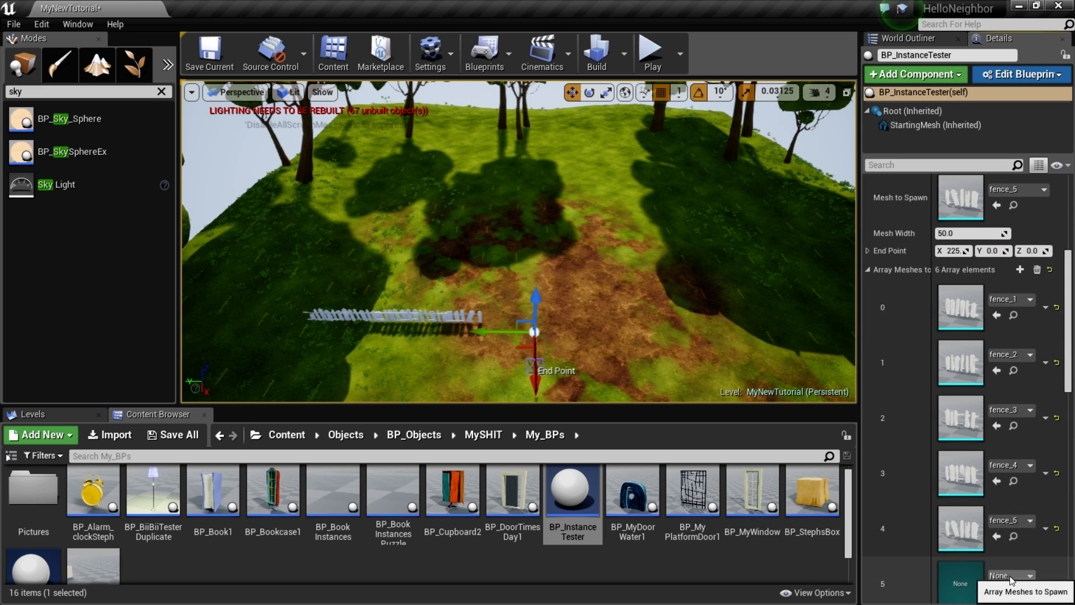
{"action": "left_click", "coordinate": [1008, 575]}
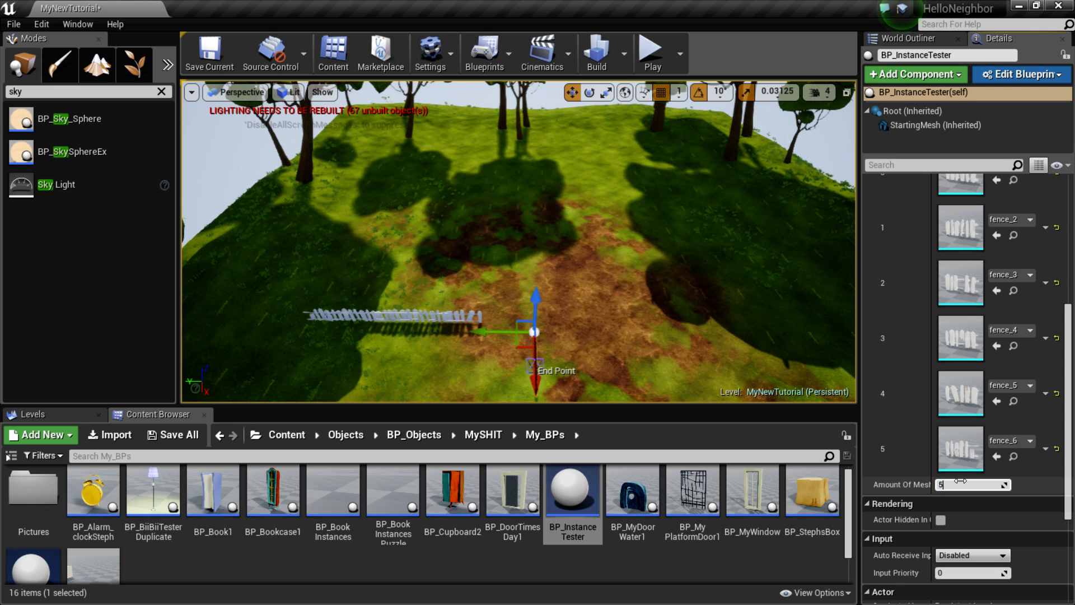
{"action": "scroll", "scroll_direction": "up", "scroll_amount": 3}
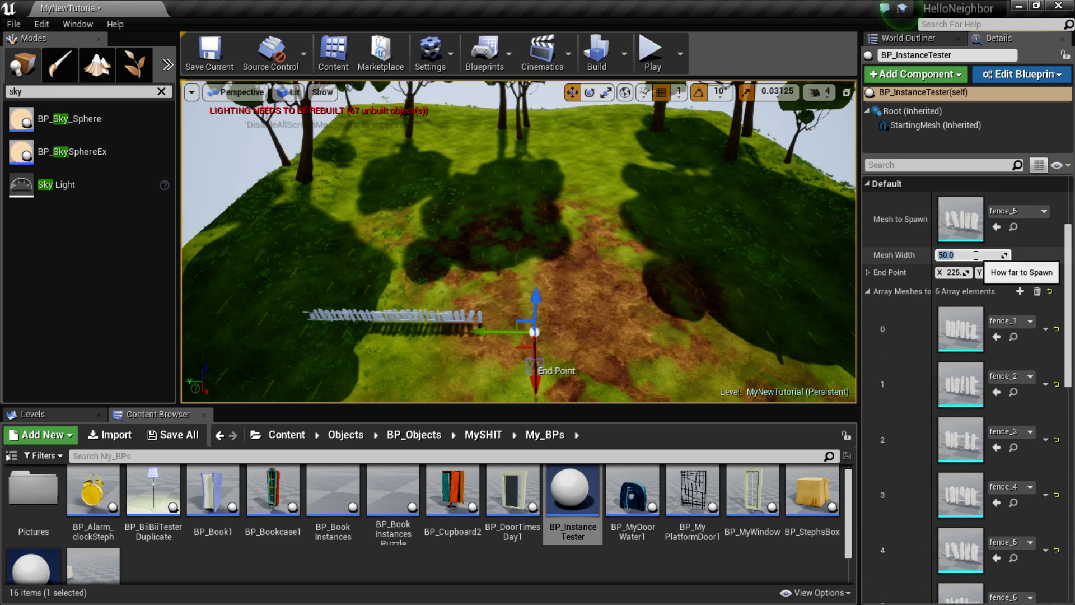
{"action": "type", "text": "220.0"}
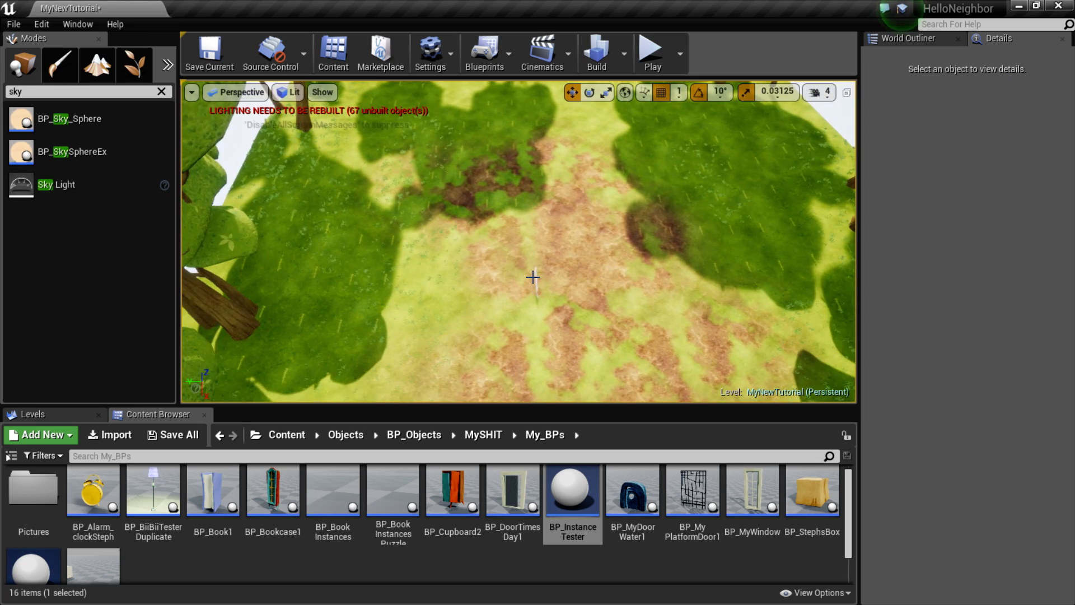
Step: Place BP_InstanceTester picket fence actors along the sides and front of the landscape
{"action": "left_click", "coordinate": [572, 492]}
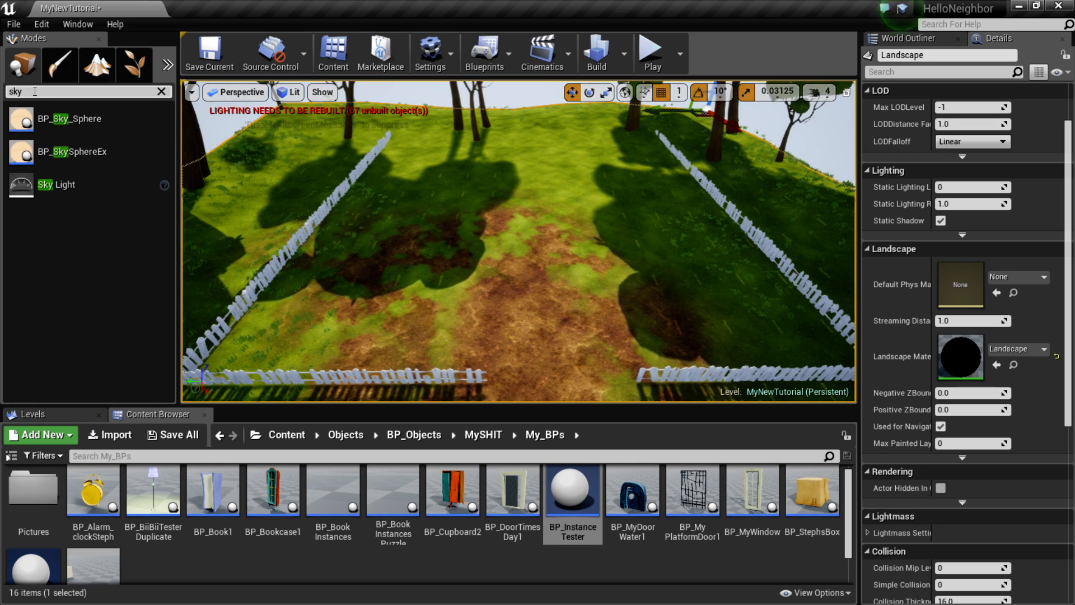
Step: Clear the 'sky' filter in the Modes panel search to restore the Basic actor list
{"action": "left_click", "coordinate": [160, 91]}
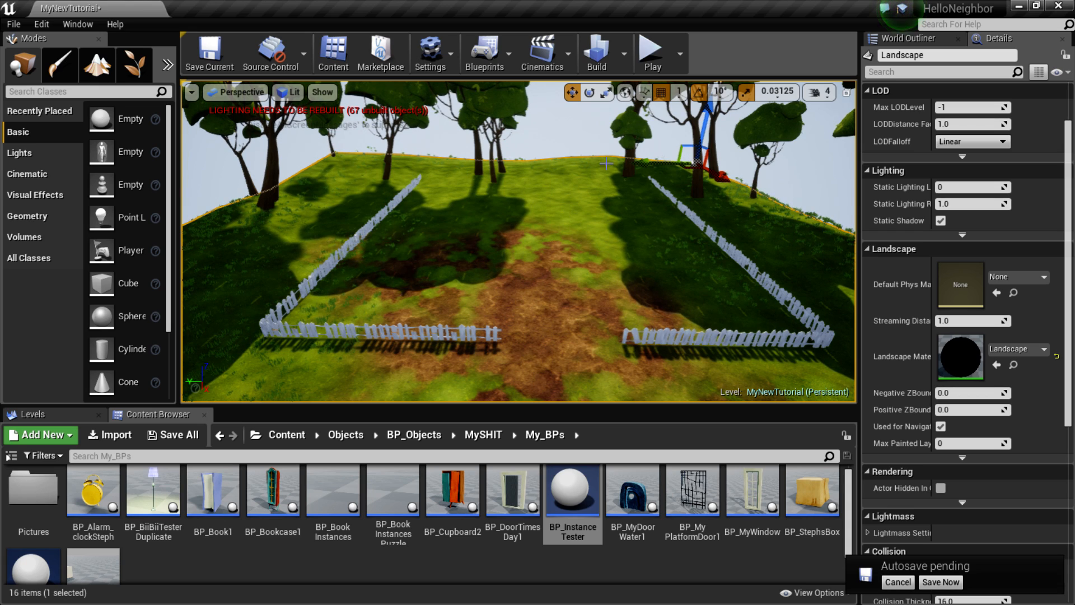
{"action": "left_click", "coordinate": [940, 582]}
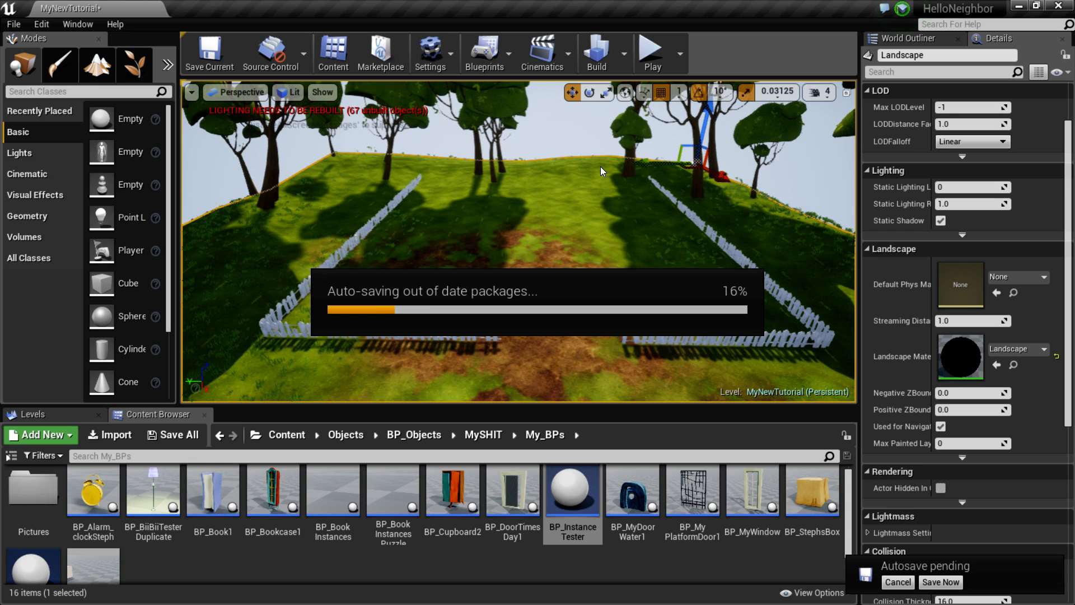